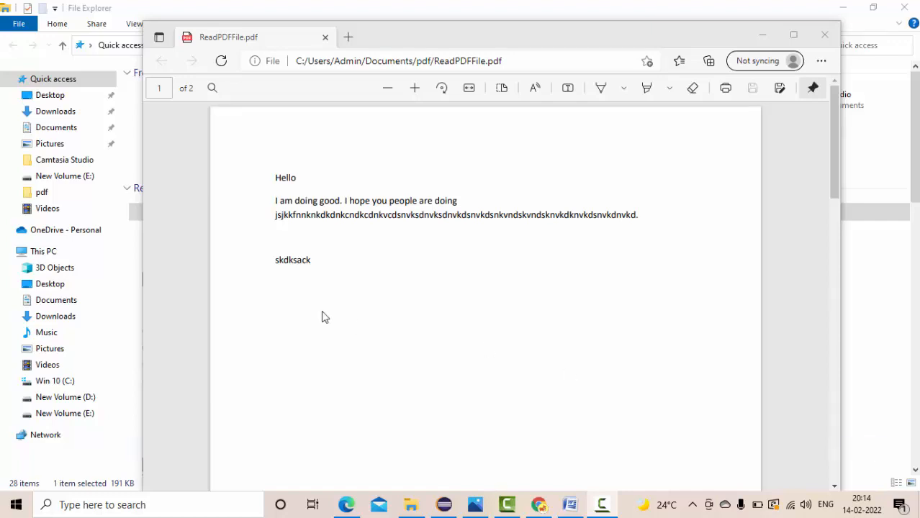
Step: Switch to Eclipse and strip CreateAnEmptyPDFDocument.java down to the IOException import and path
scroll("down", 3)
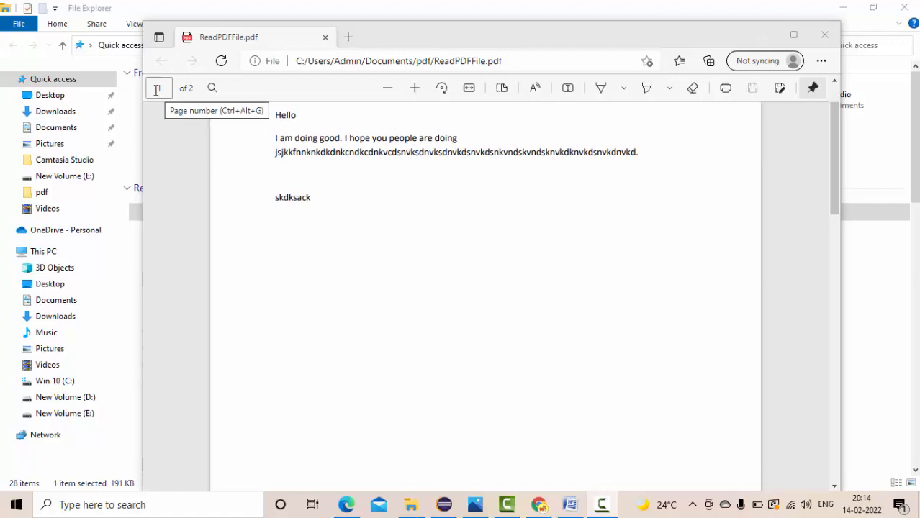
mouse_move(303, 267)
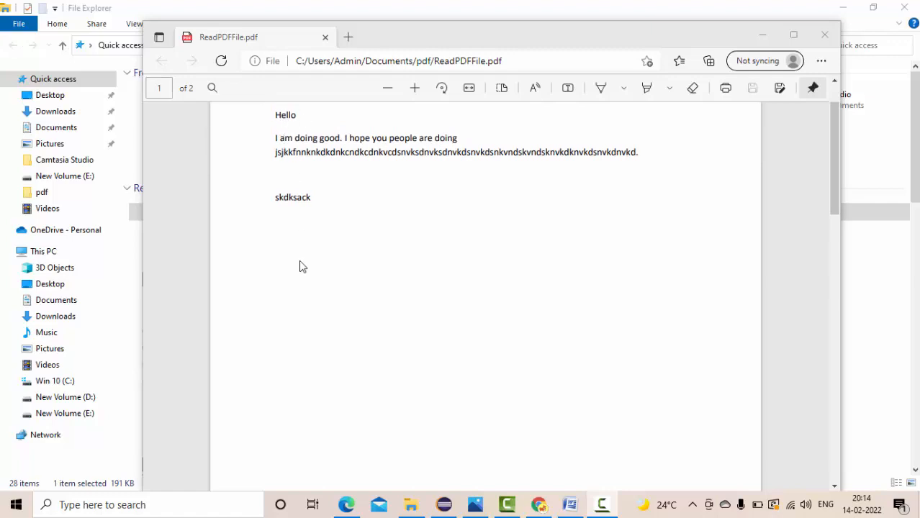
scroll("down", 3)
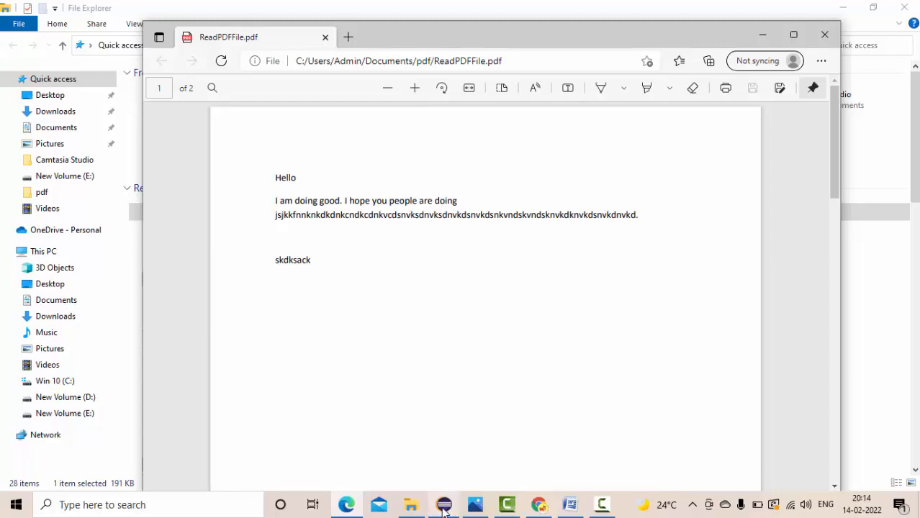
left_click(444, 504)
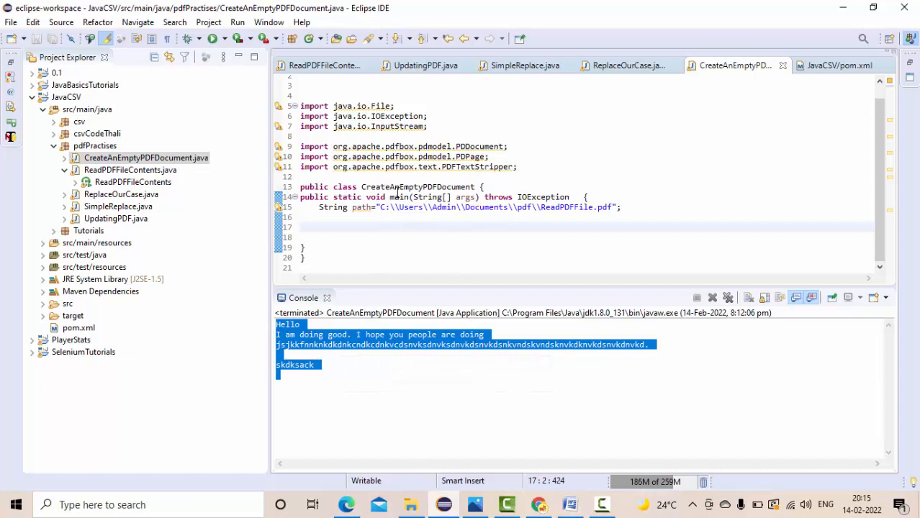
double_click(417, 187)
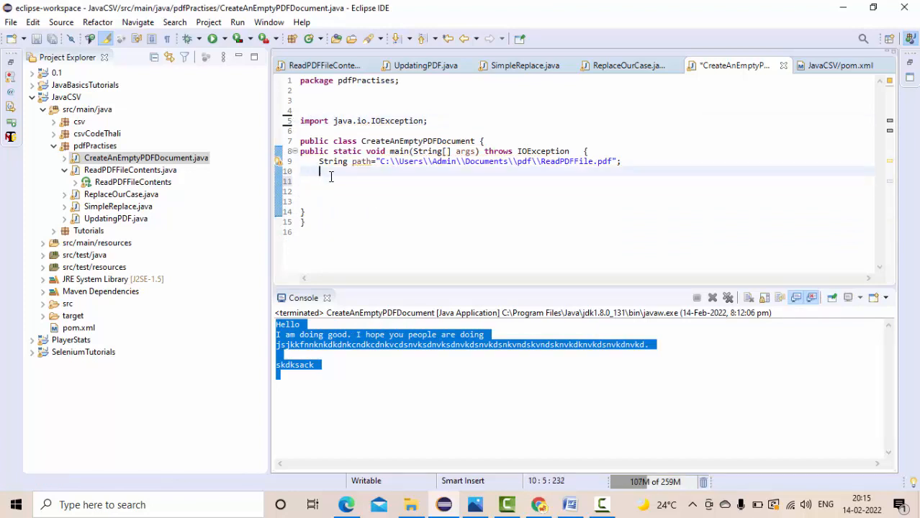
Step: Add 'File file = new File(path);' in main
type("File file")
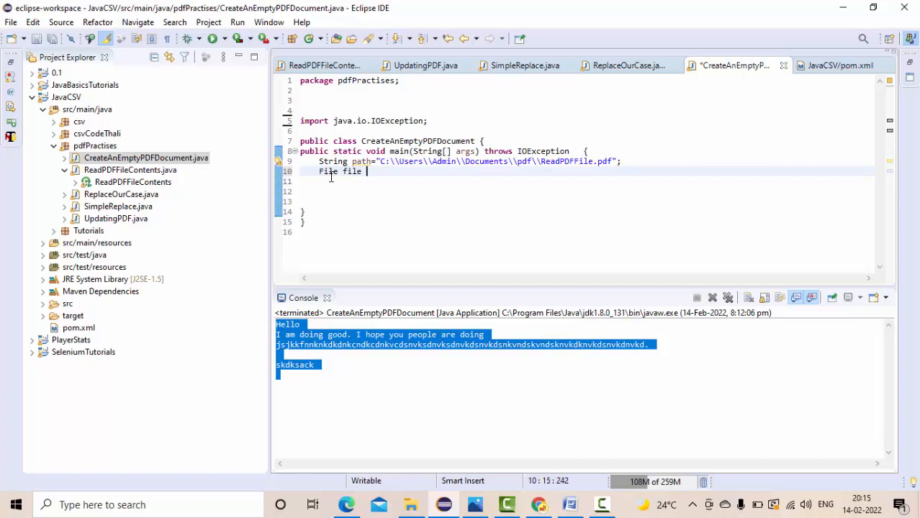
type("= new")
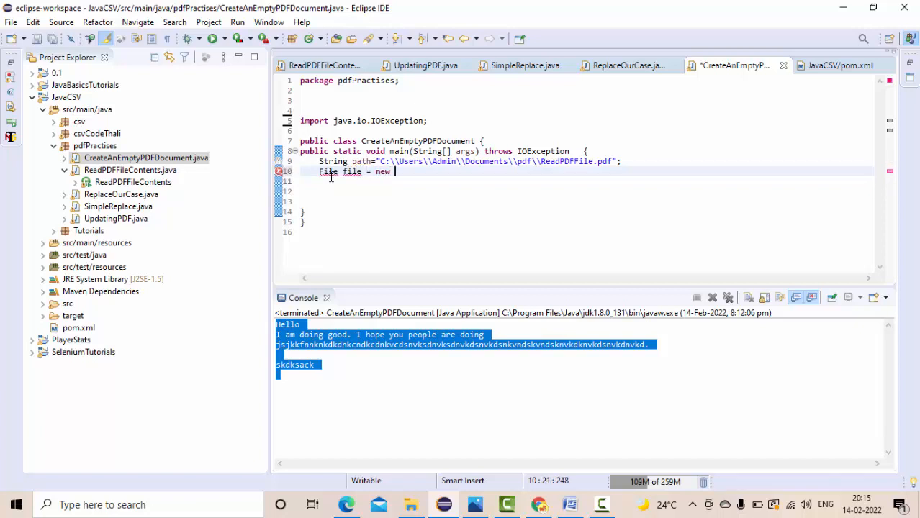
type("File()")
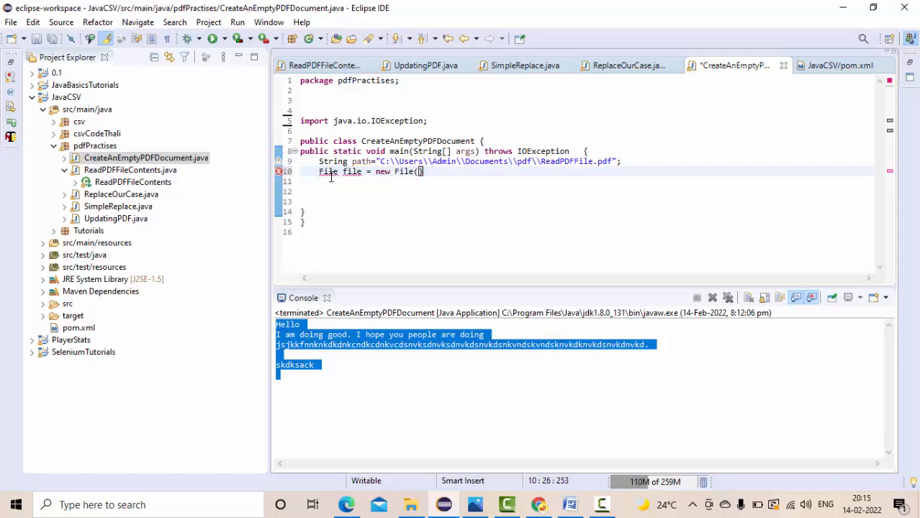
type("path")
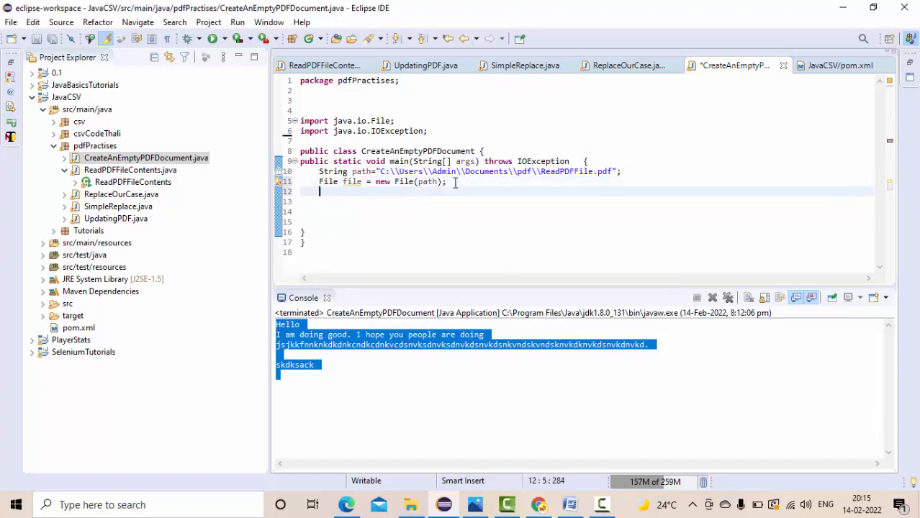
Step: Add 'PDDocument inptPdf = new PDDocument(file);' below it
type("PDDo")
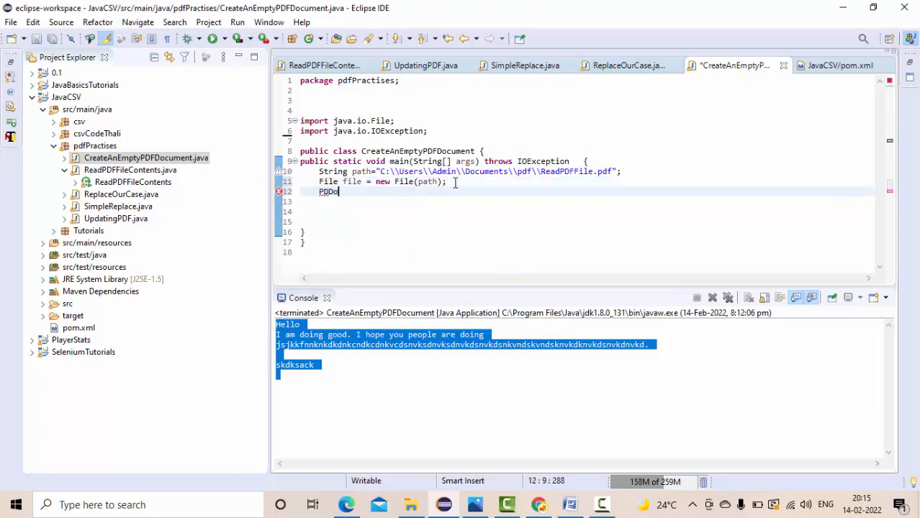
type("cument")
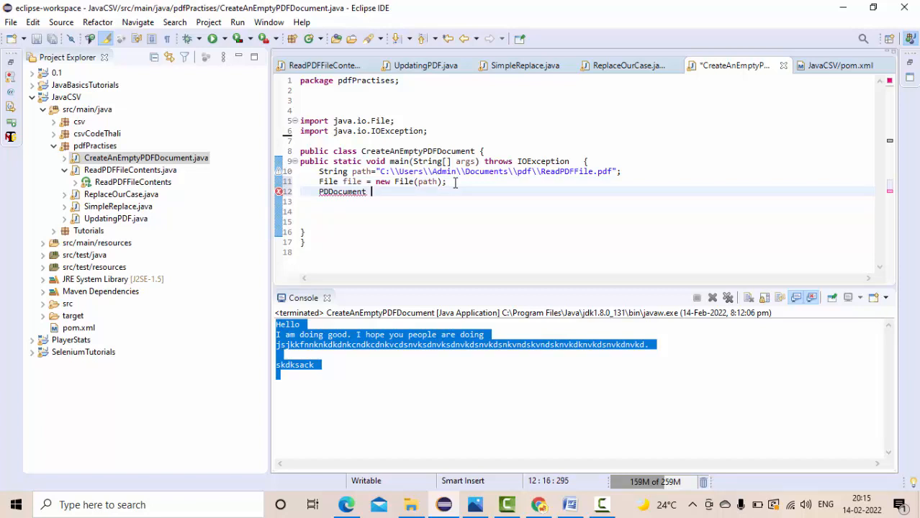
type("inpt")
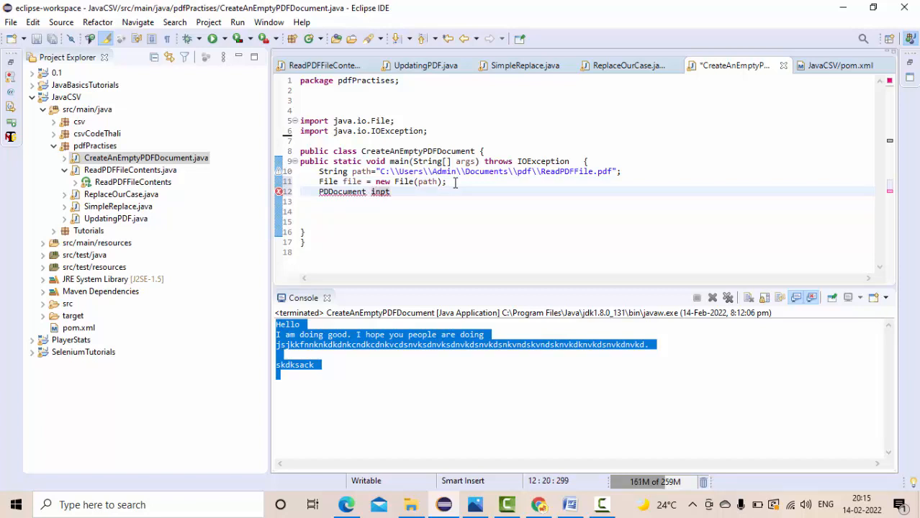
type("Pdf =")
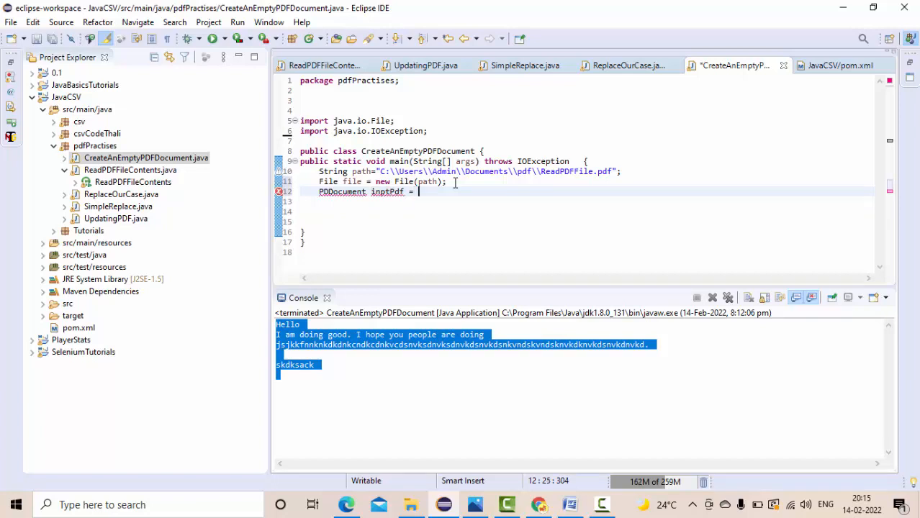
type("new")
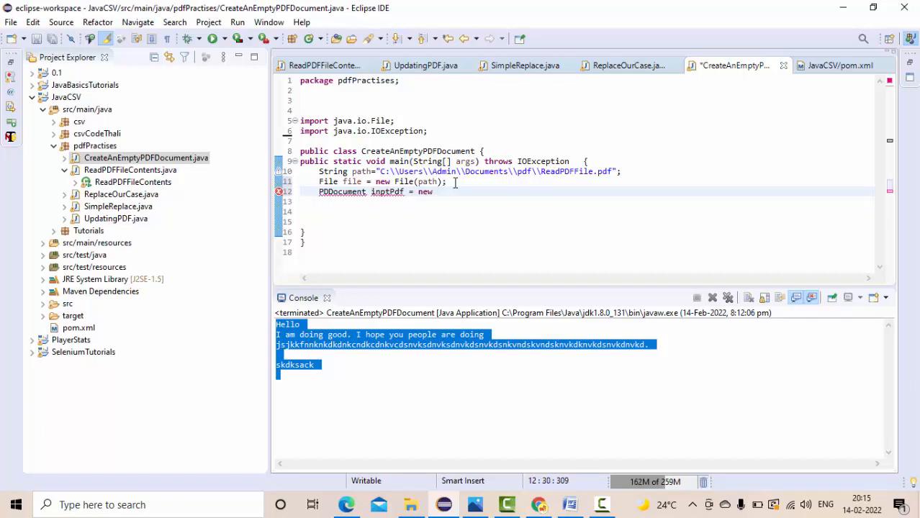
type("PDDoc")
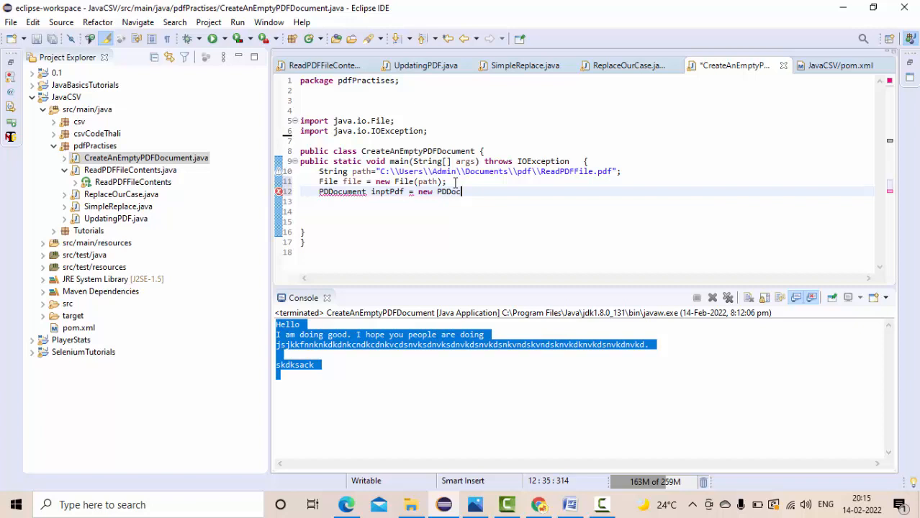
type("ument")
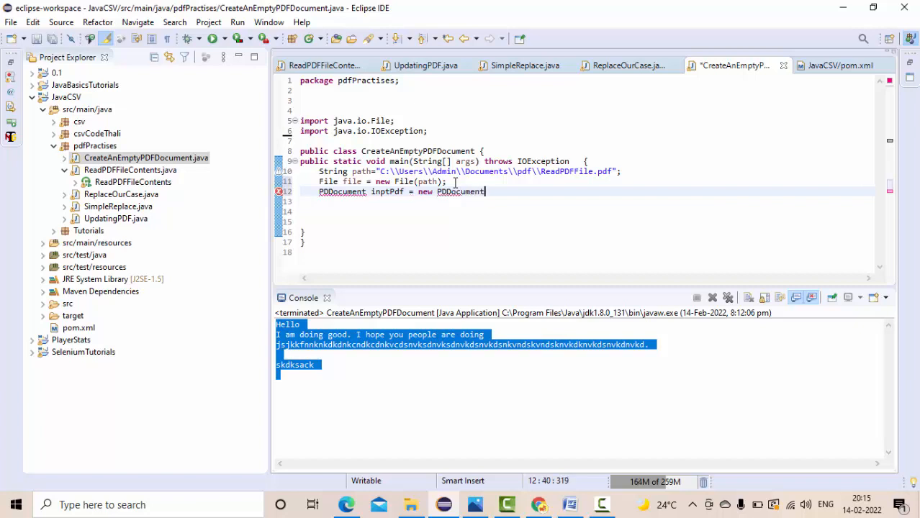
type("()")
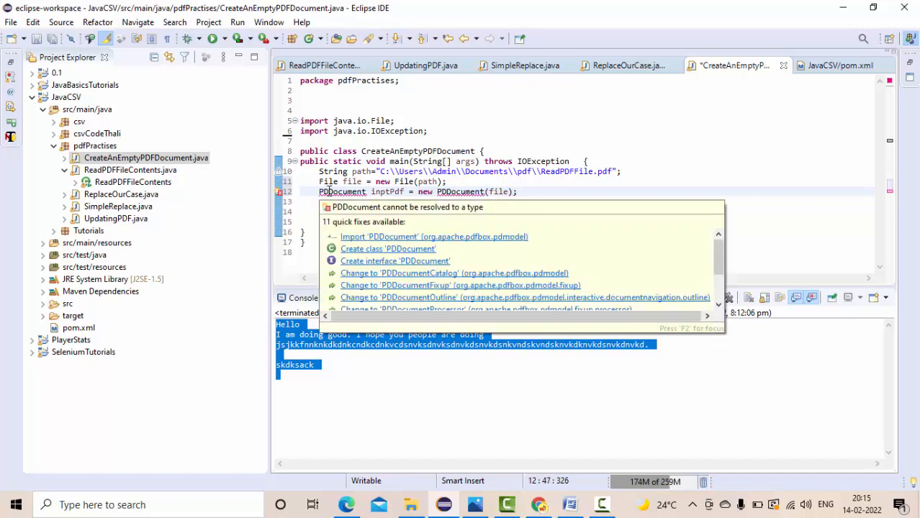
Step: Import PDDocument and assign inptPdf from PDDocument.load(file) instead
left_click(432, 236)
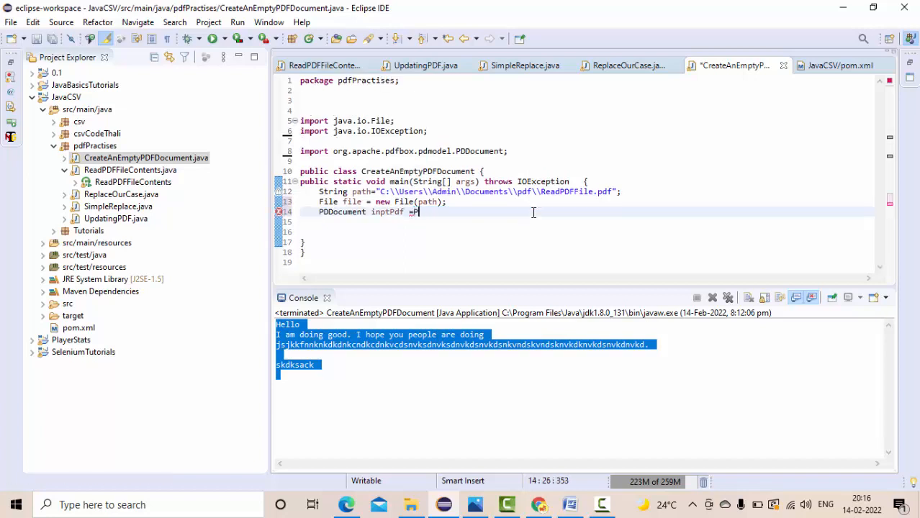
type("DDocum")
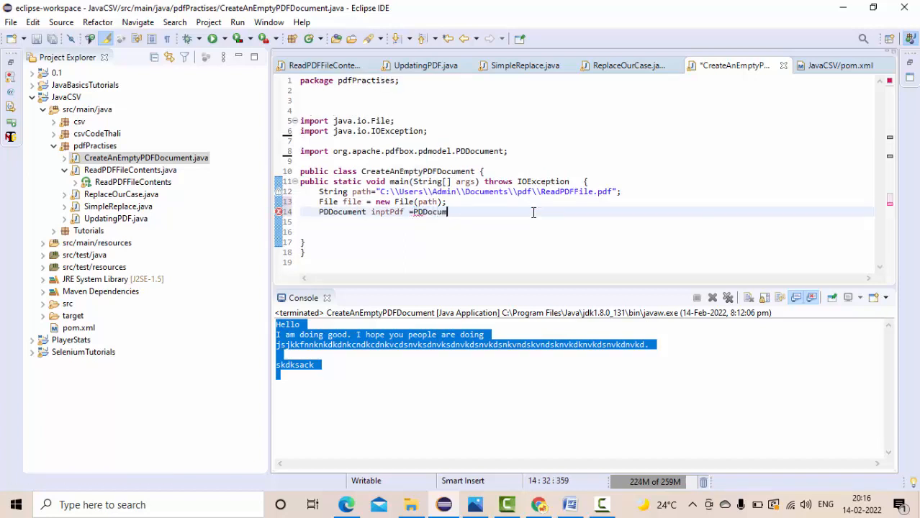
type(".l")
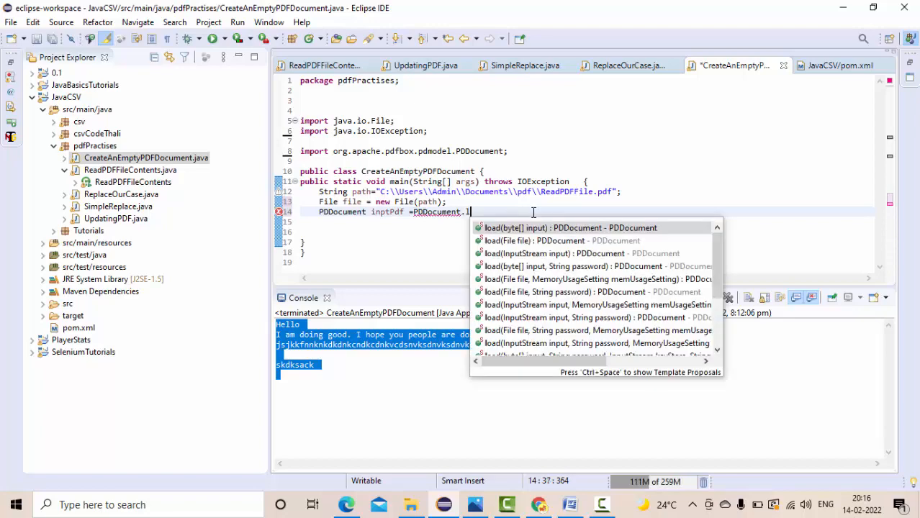
type("oad(file);")
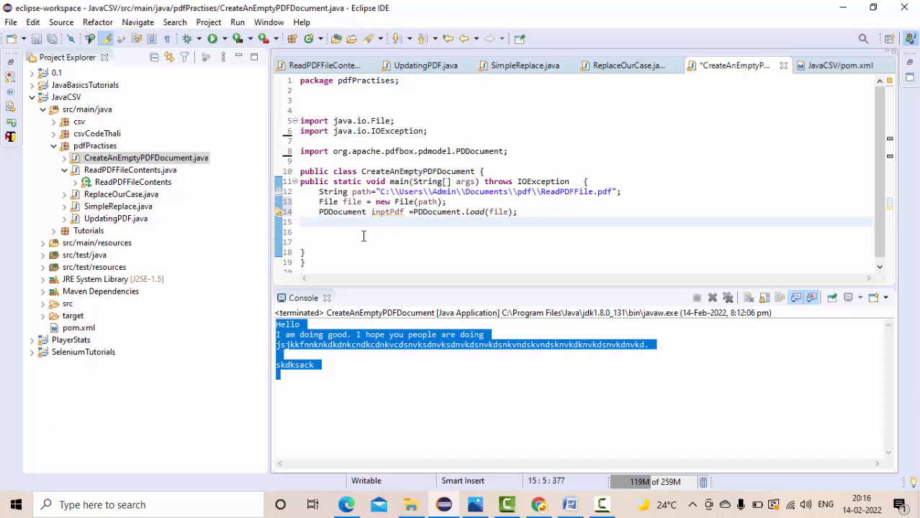
Step: Declare 'PDFTextStripper pdfReader = new PDFTextStripper();' and import PDFTextStripper
type("PDFTextStr")
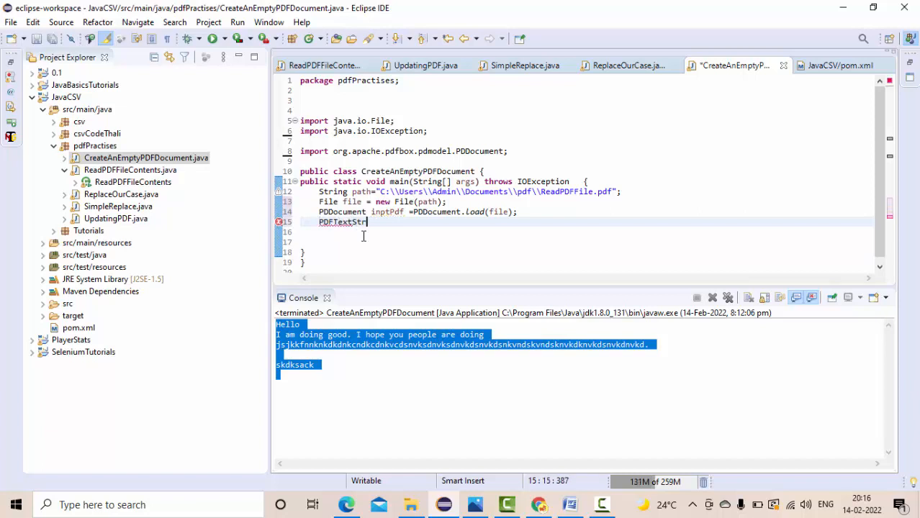
type("ipper")
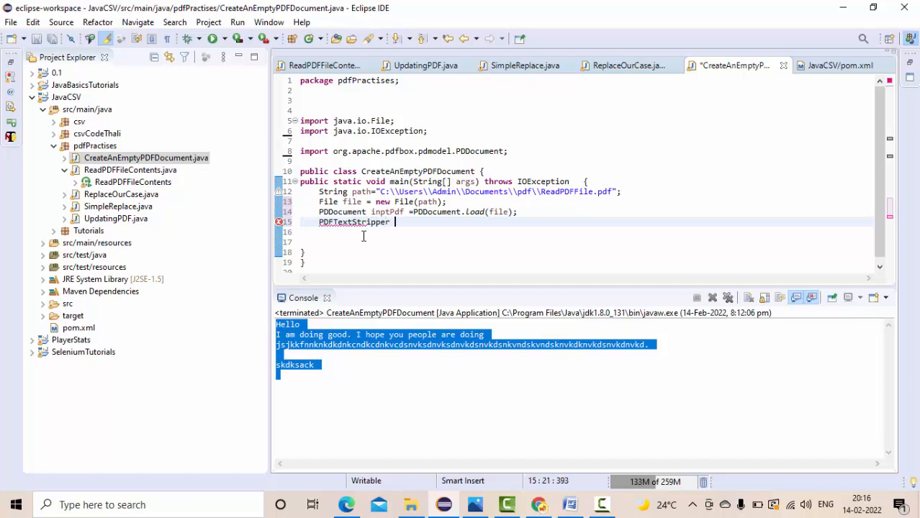
type("p")
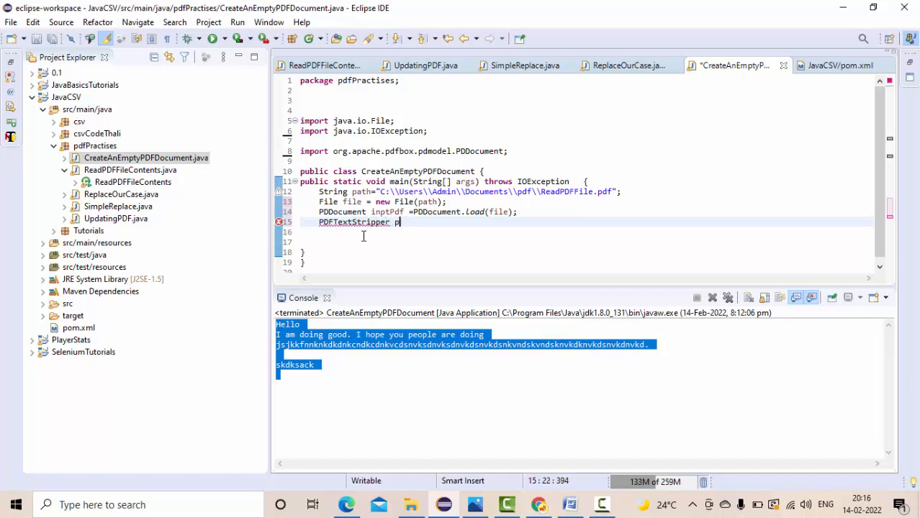
type("df")
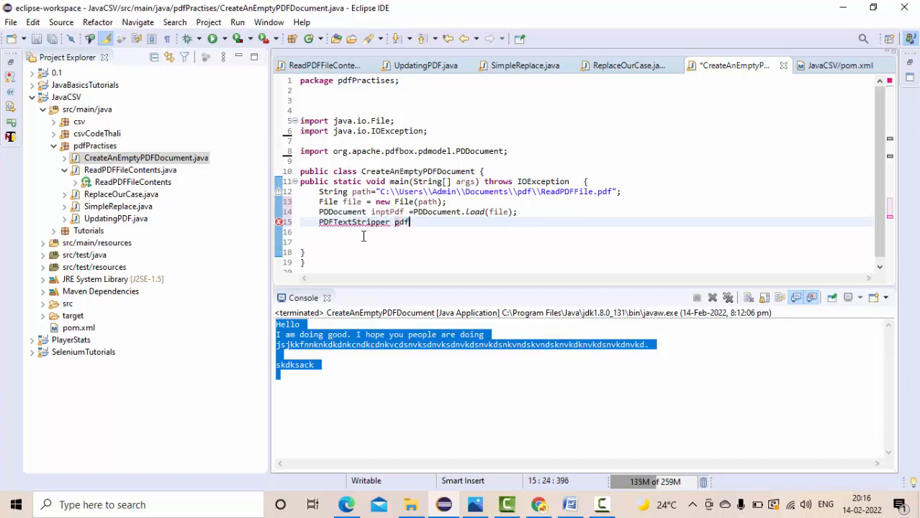
type("Reader =")
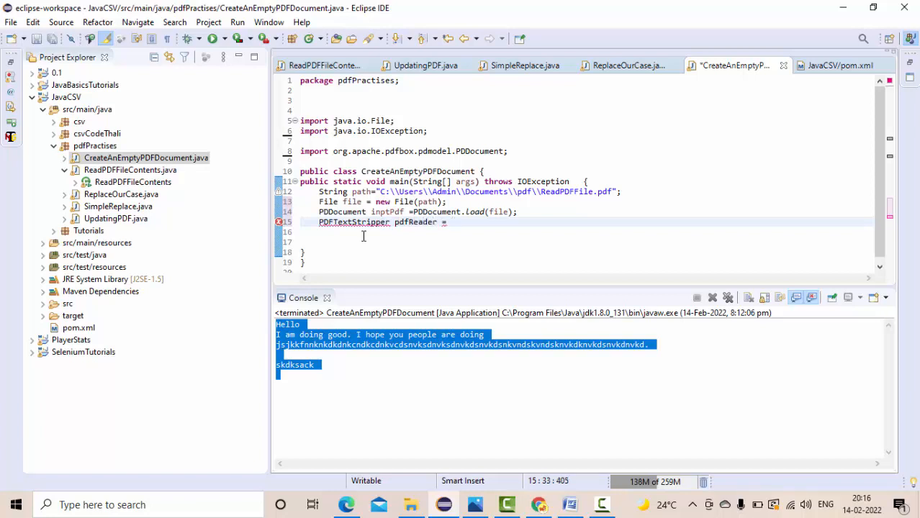
type("new")
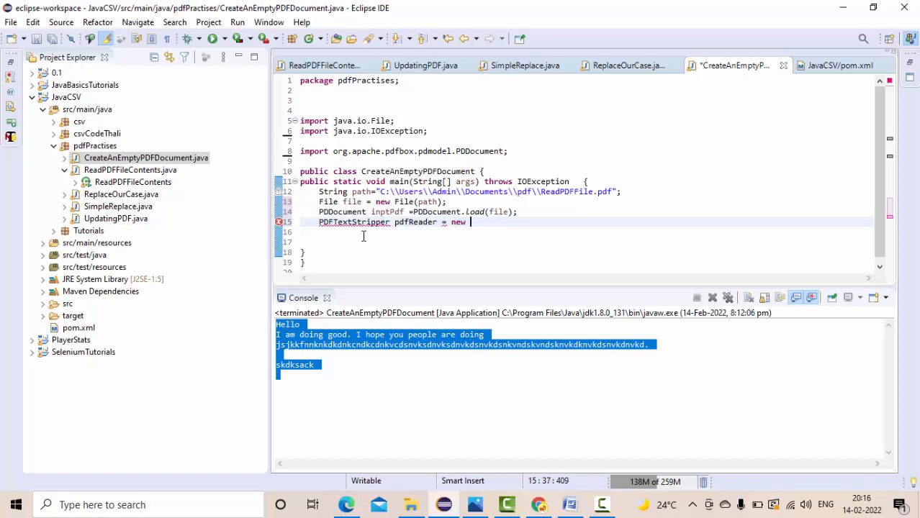
type("PDF")
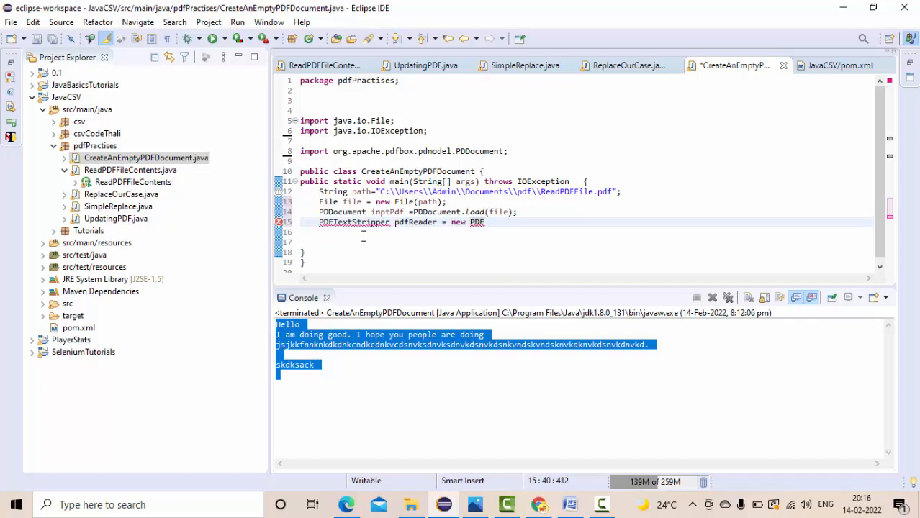
type("TextStripper(")
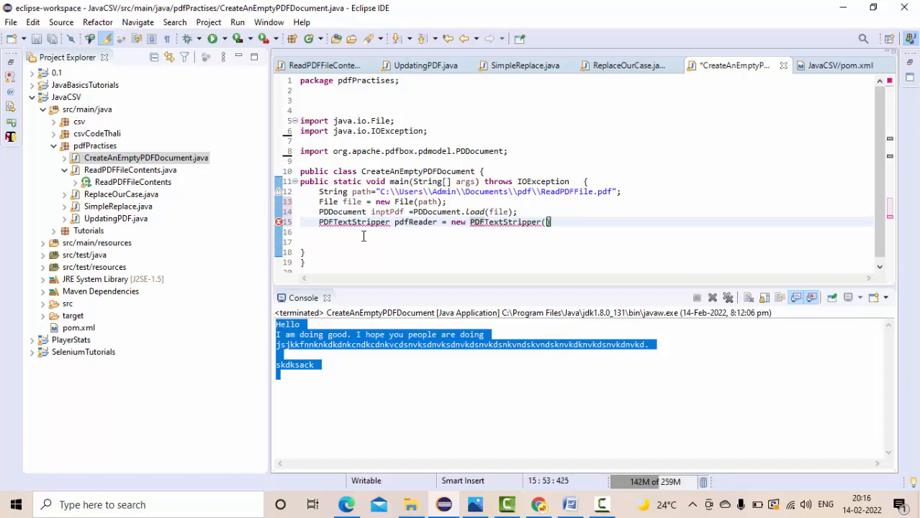
type(")")
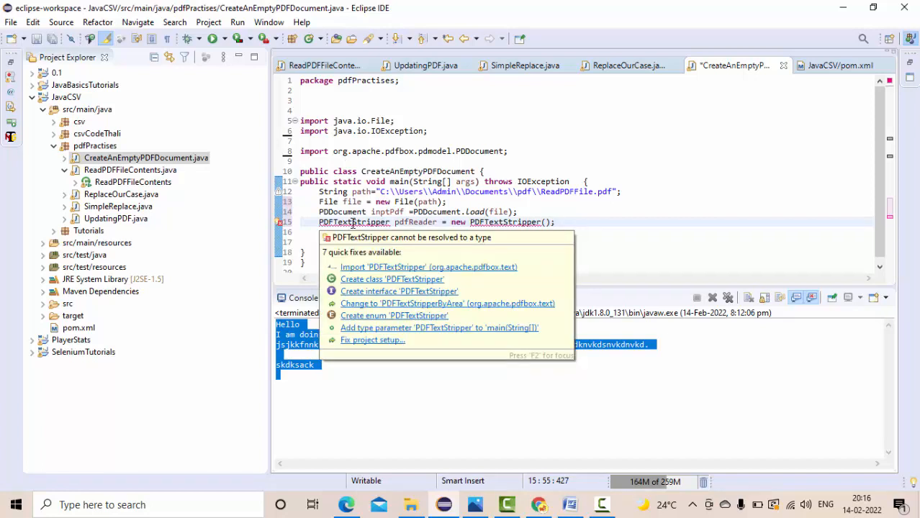
left_click(429, 266)
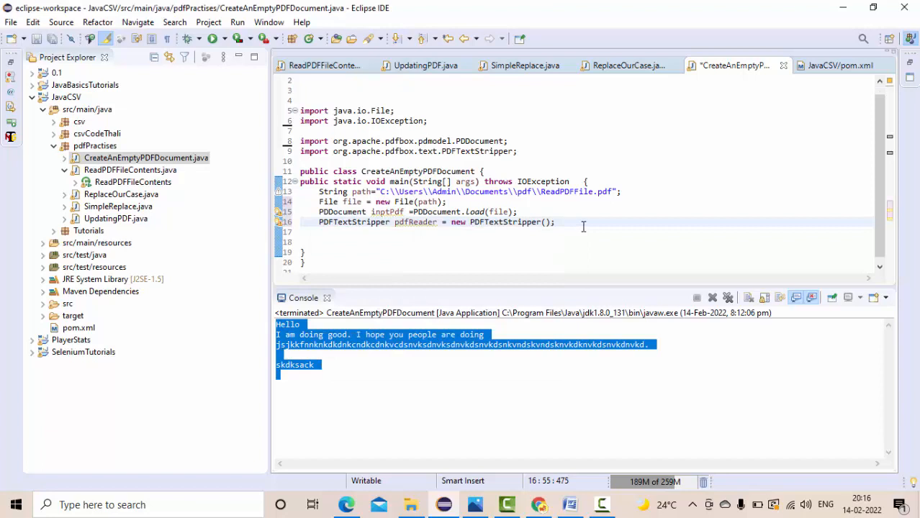
Step: Store pdfReader.getText(inptPdf) in a String named contents
type("pdfReader =")
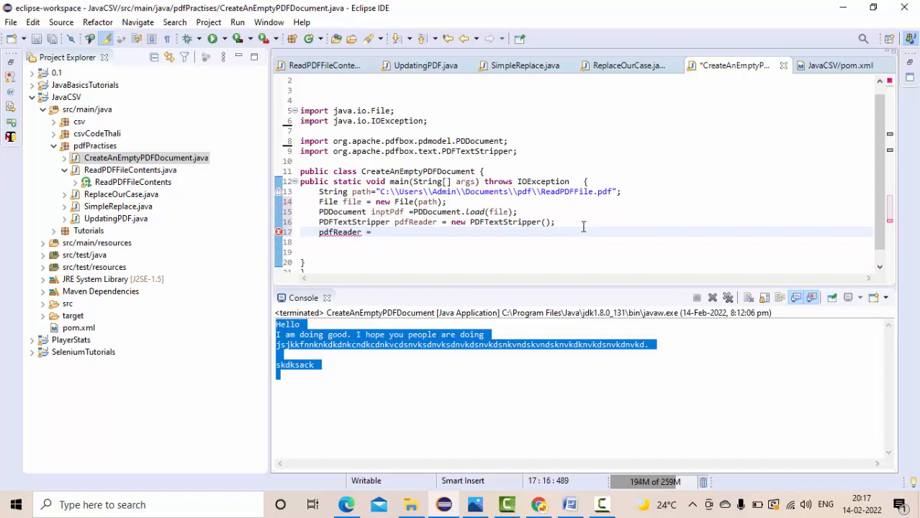
type(".")
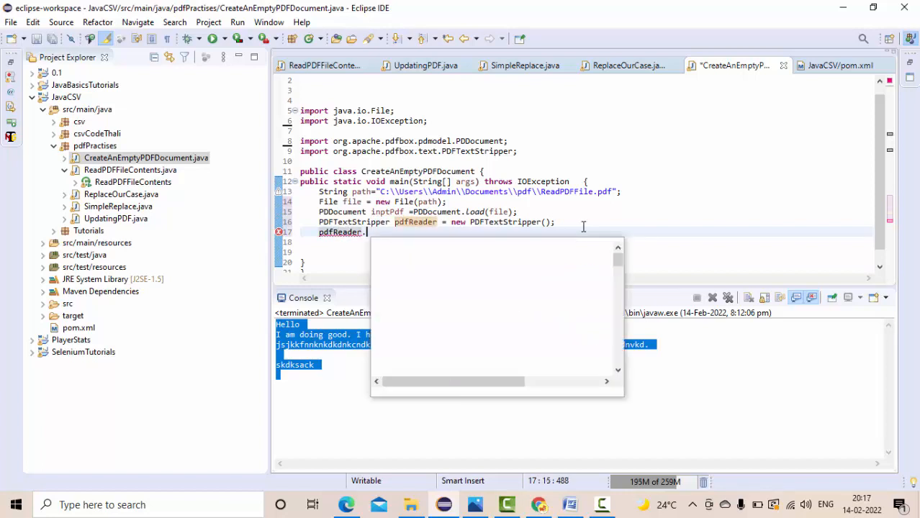
type("ge")
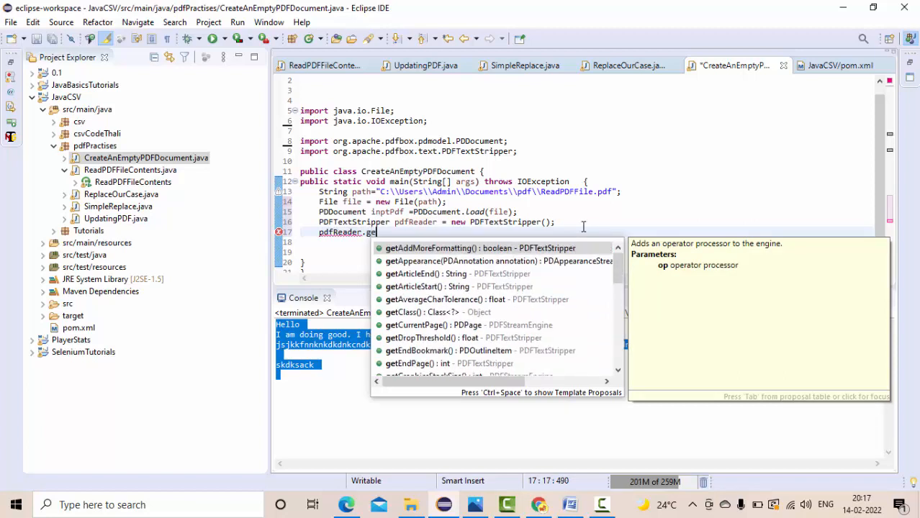
type("t")
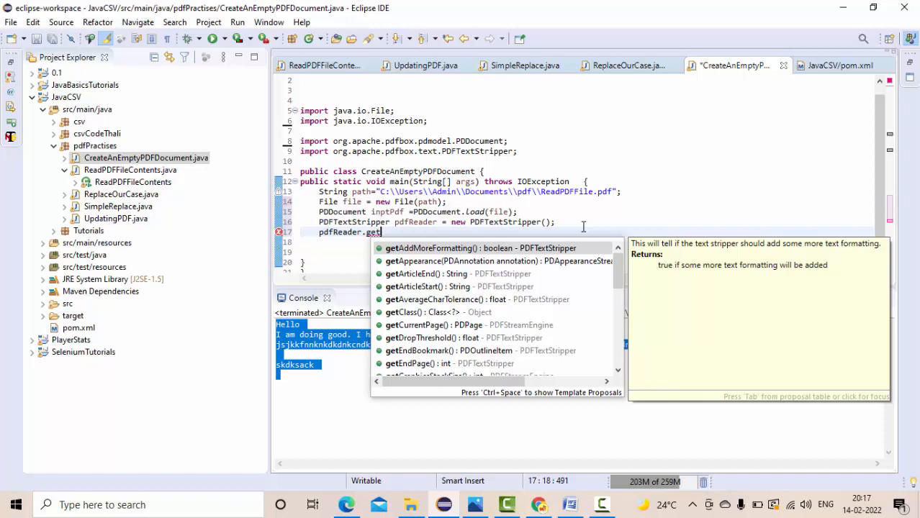
type("T")
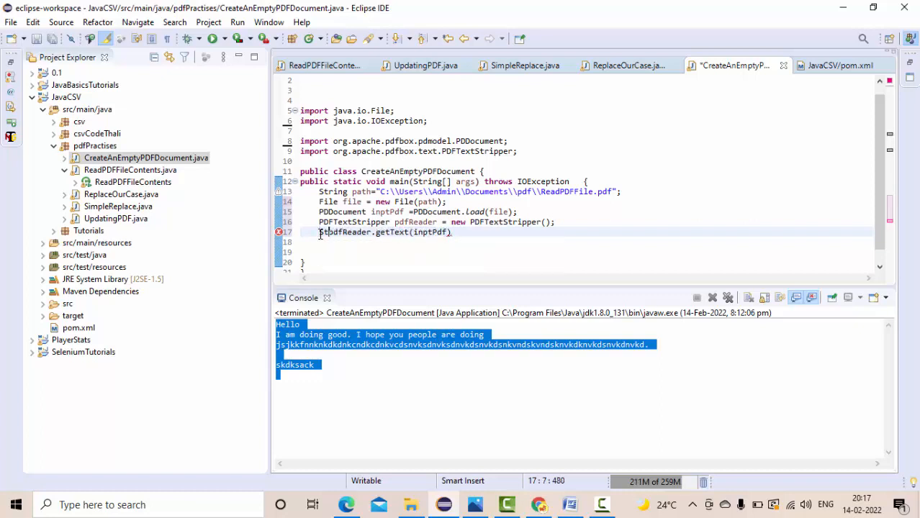
type("String =")
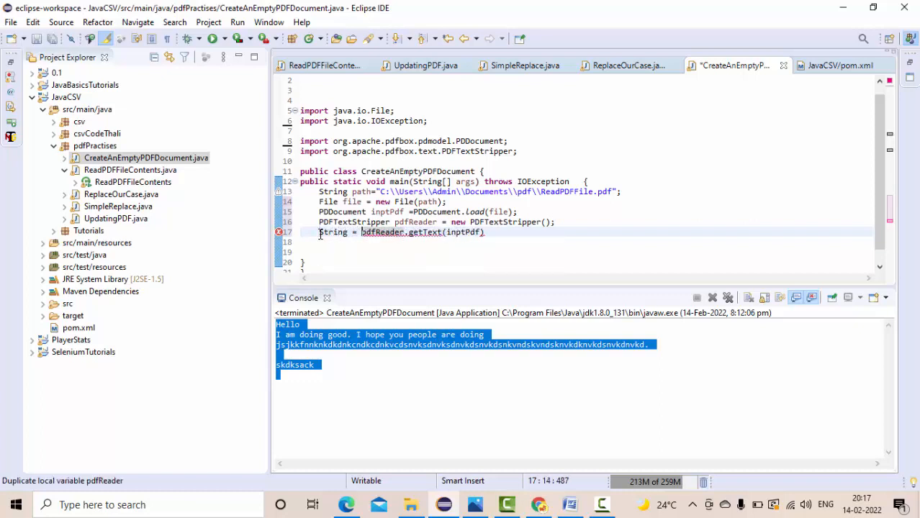
type("contents")
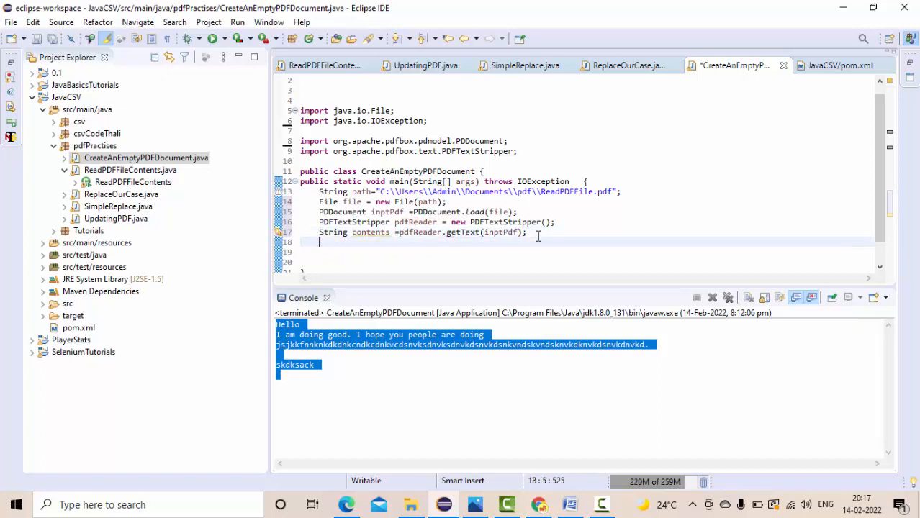
Step: Print contents with System.out.println
type("System.out.println();")
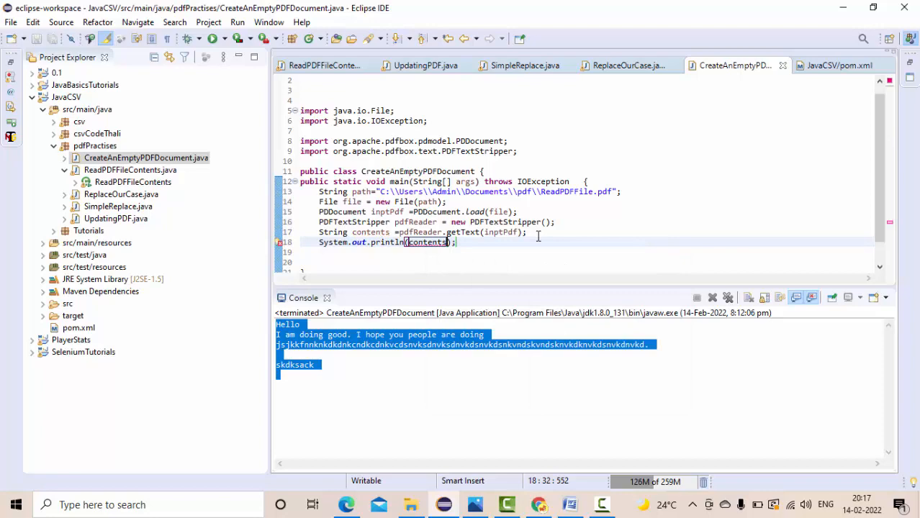
Step: Run as Java Application to print both pages' text, then start a line after the stripper declaration
right_click(429, 242)
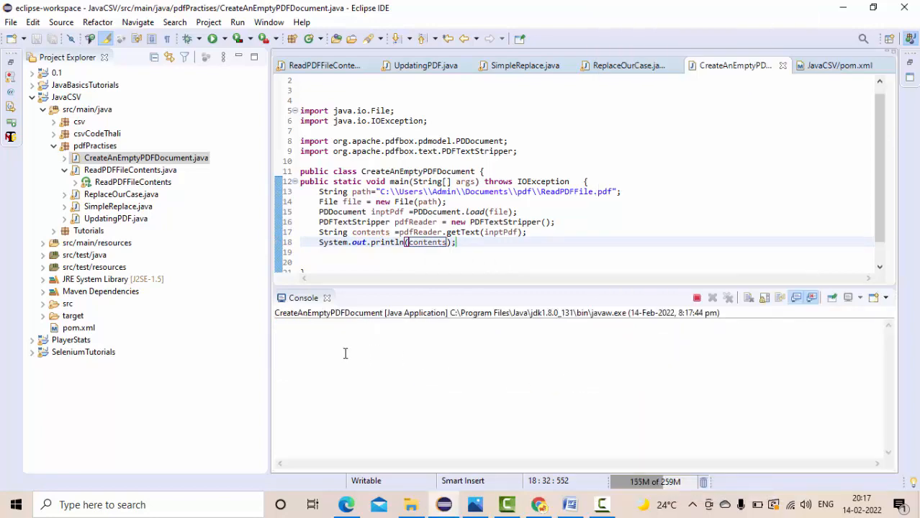
left_click(213, 39)
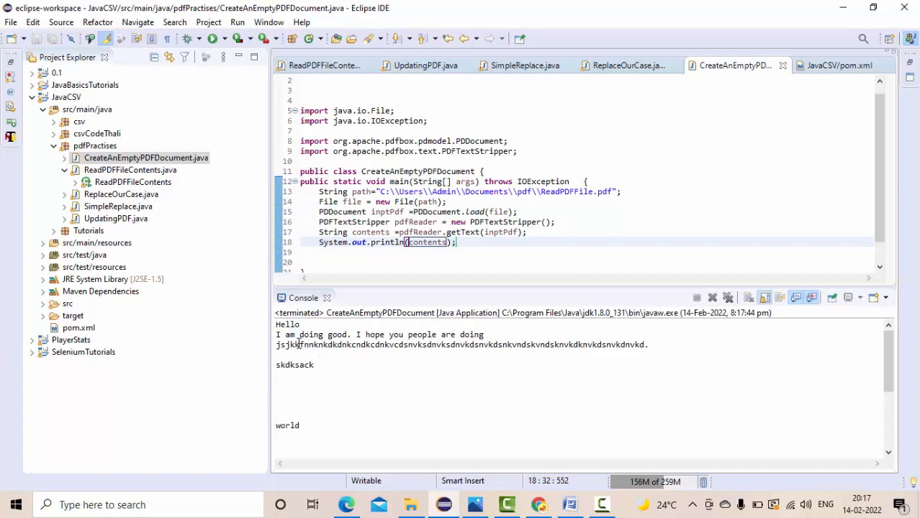
mouse_move(412, 504)
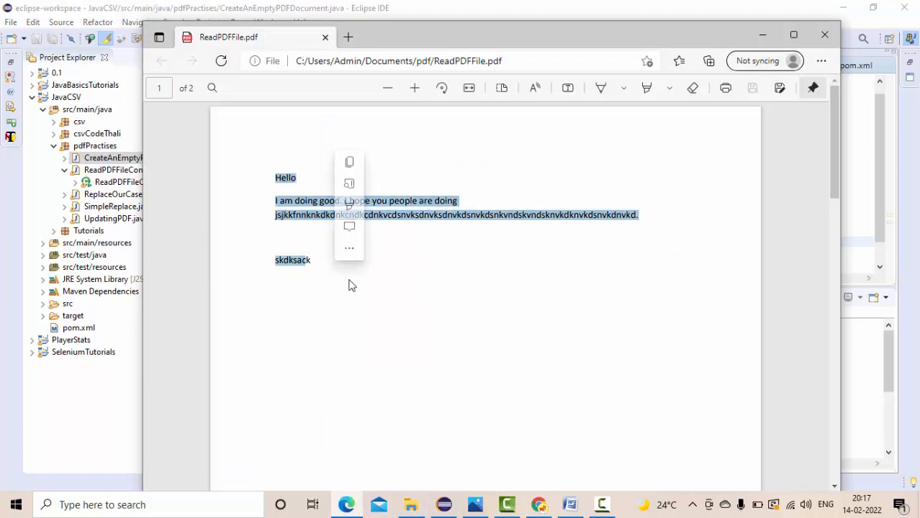
scroll("down", 3)
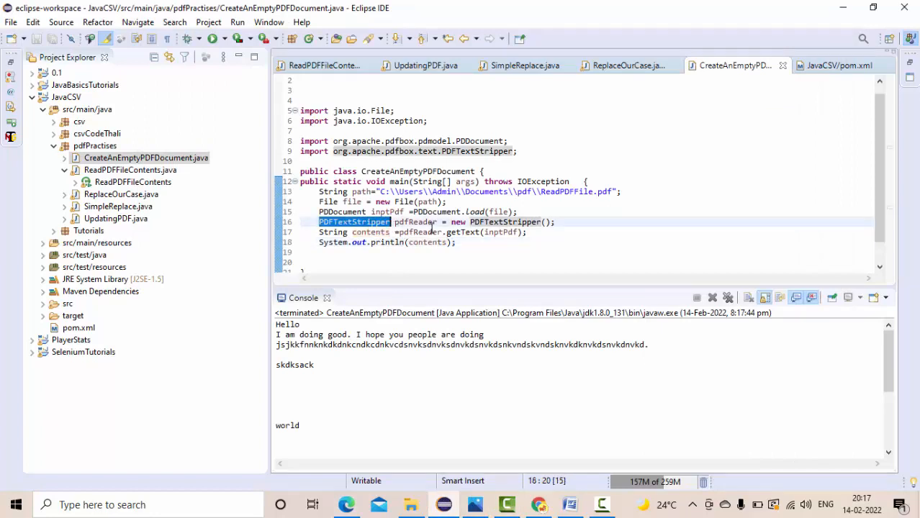
double_click(414, 222)
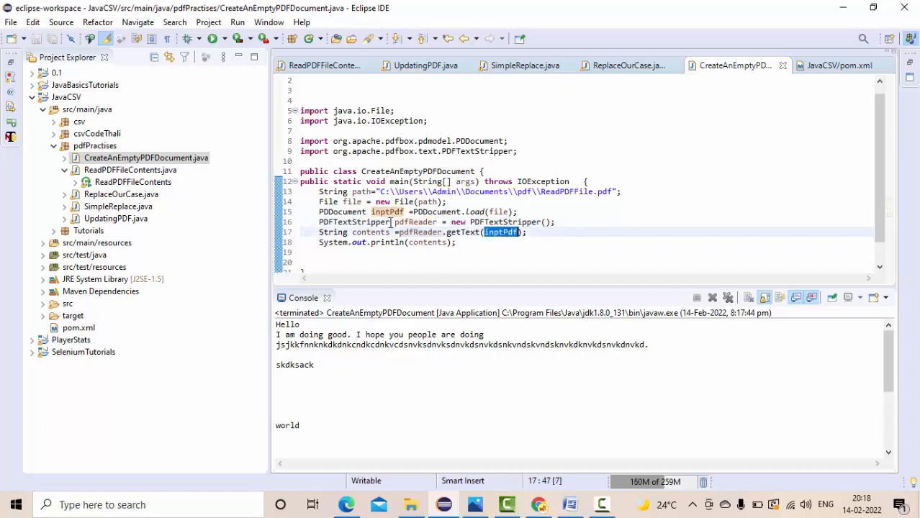
mouse_move(360, 481)
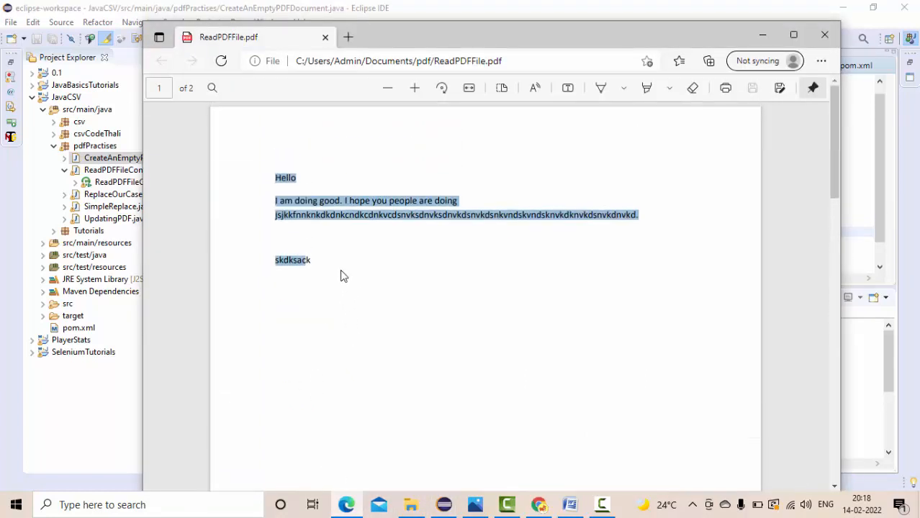
scroll("down", 3)
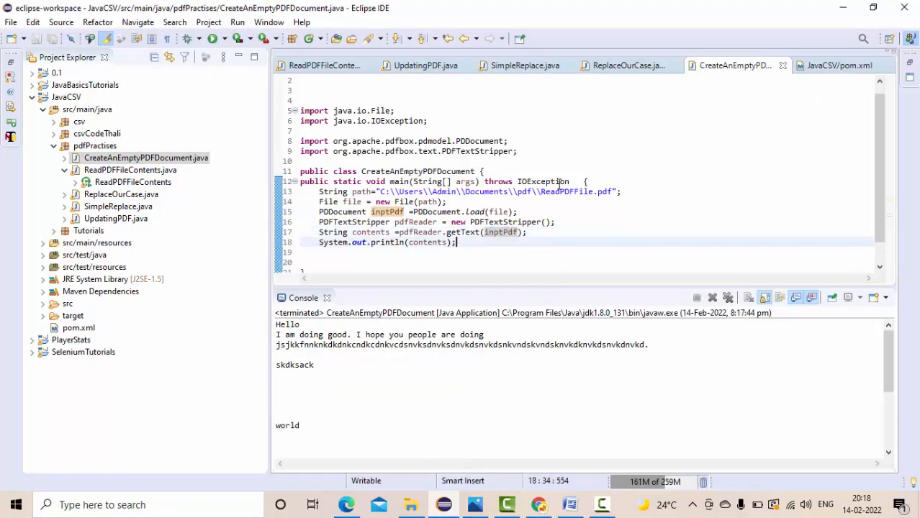
left_click(555, 222)
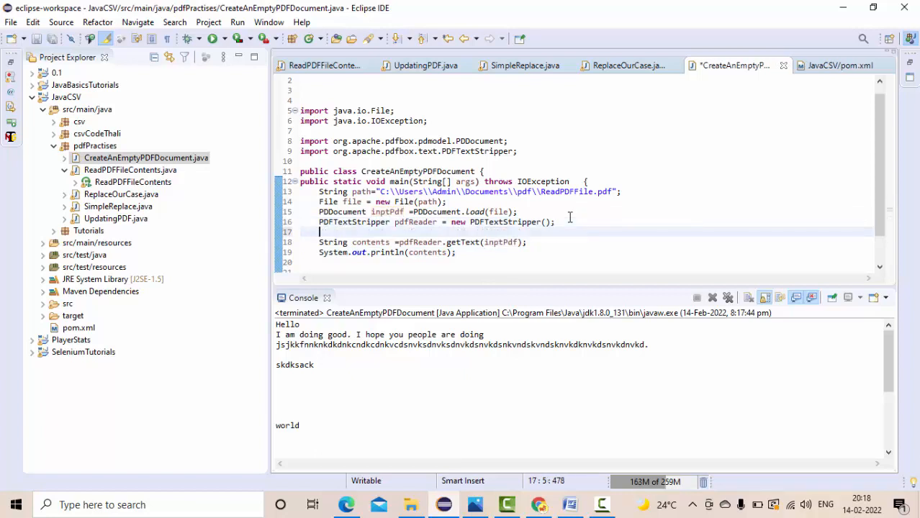
Step: Add pdfReader setPageStart and setPageEnd calls via content assist
type("pdfReade")
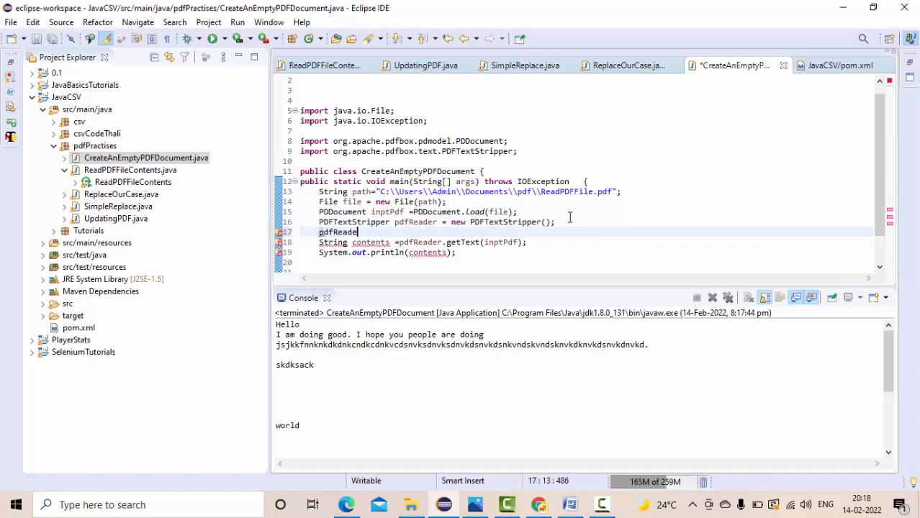
type(".se")
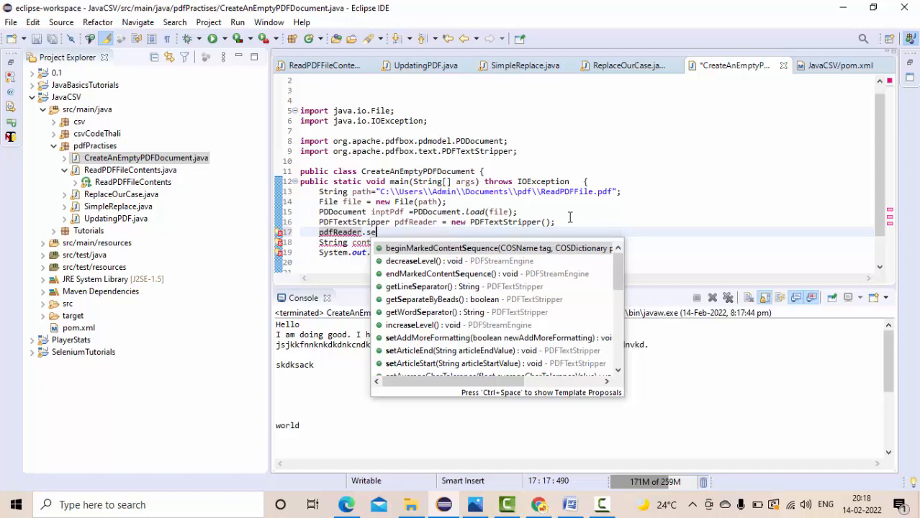
type("t")
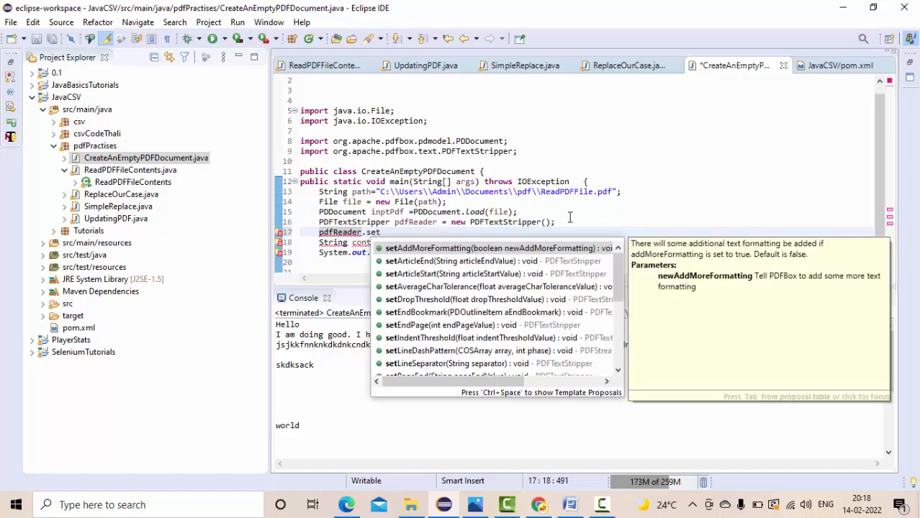
type("PageStart(1);")
type("pdfReade")
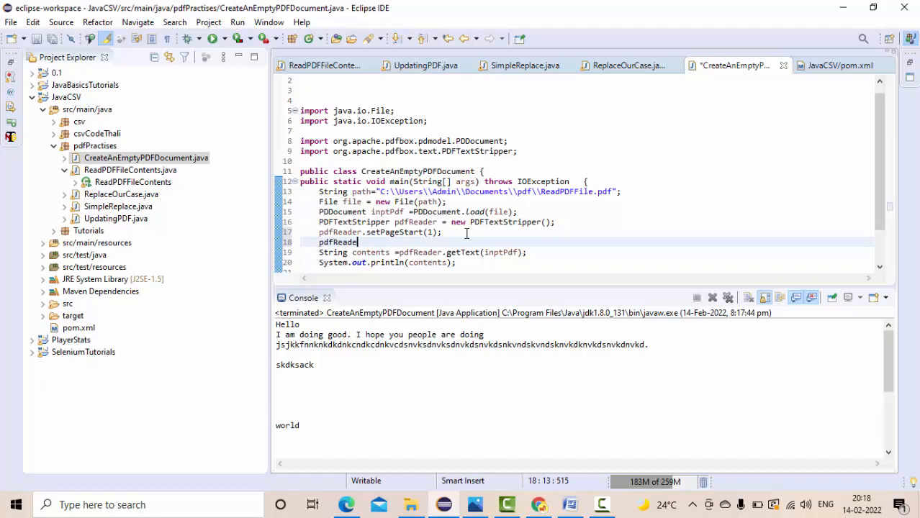
type("se")
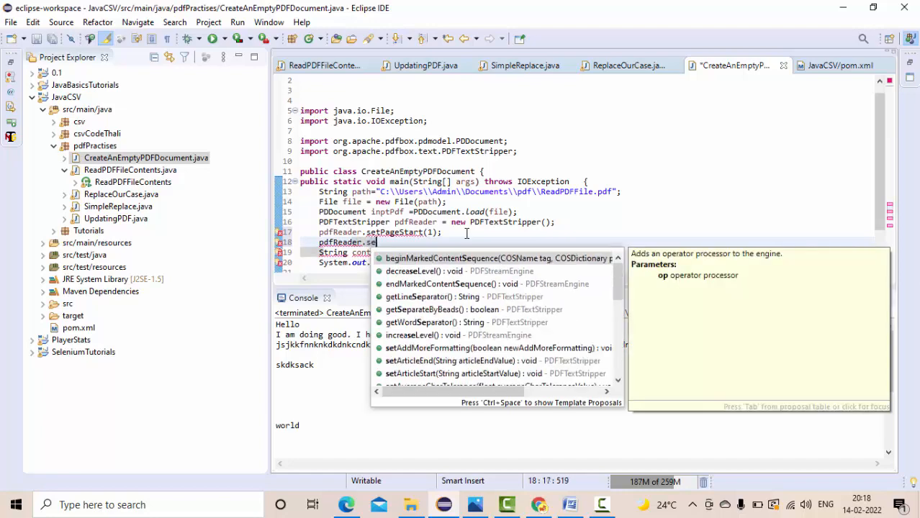
type("Pa")
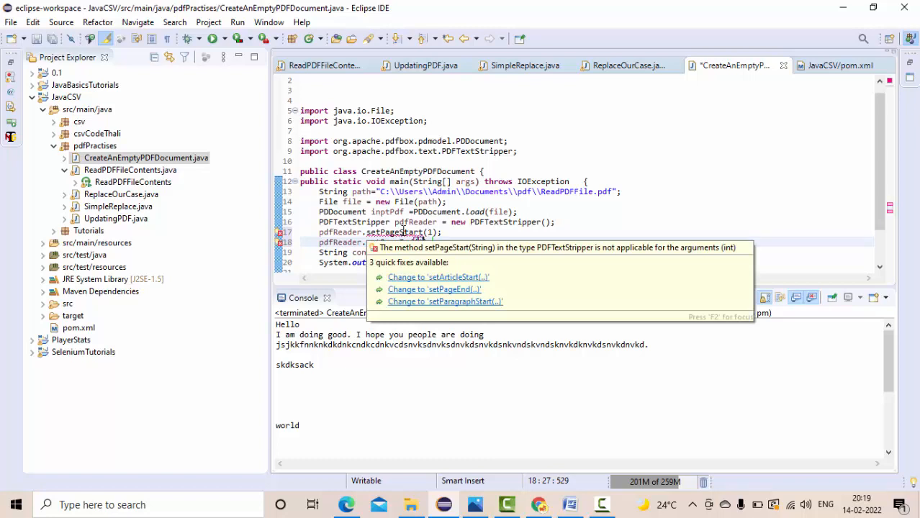
Step: Correct the calls to pdfReader.setStartPage(1) and pdfReader.setEndPage(1)
left_click(435, 288)
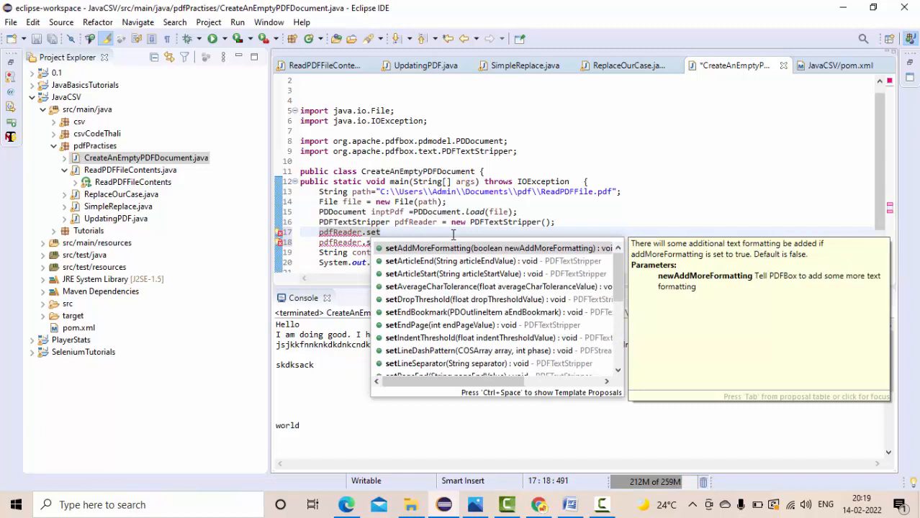
type("P")
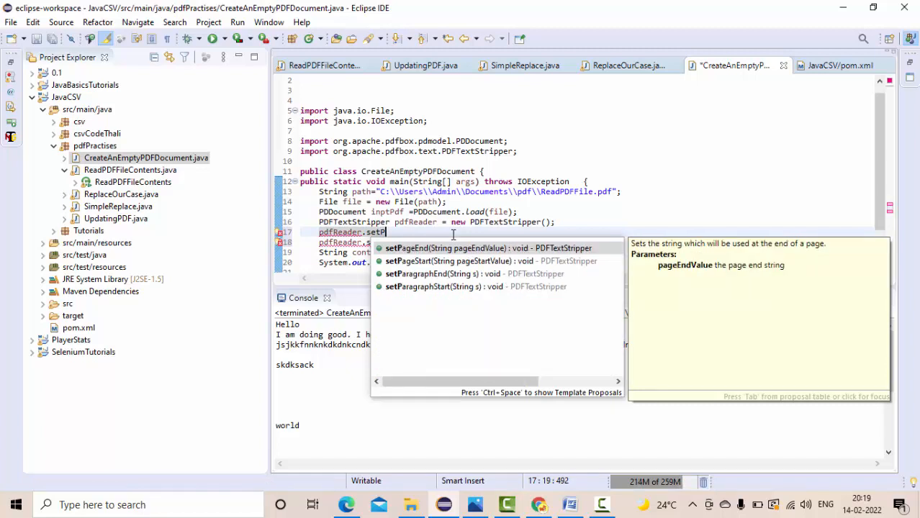
key("Backspace")
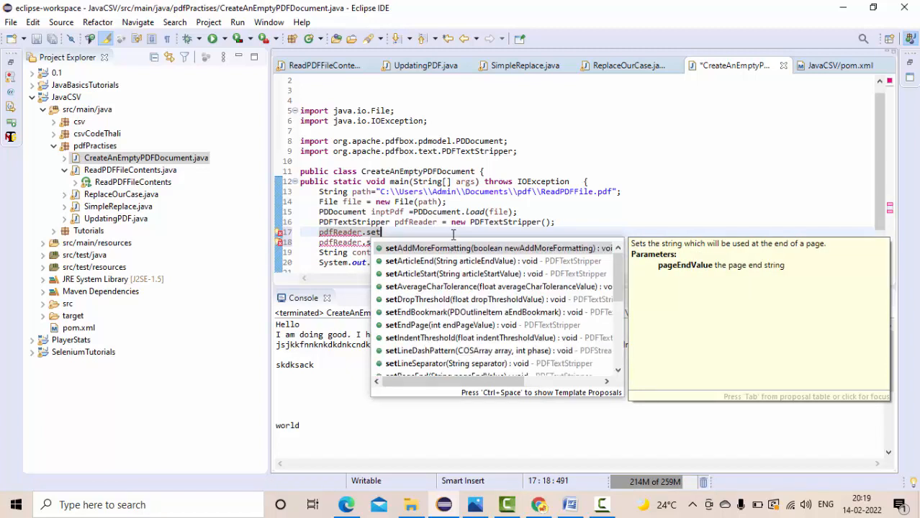
type("S")
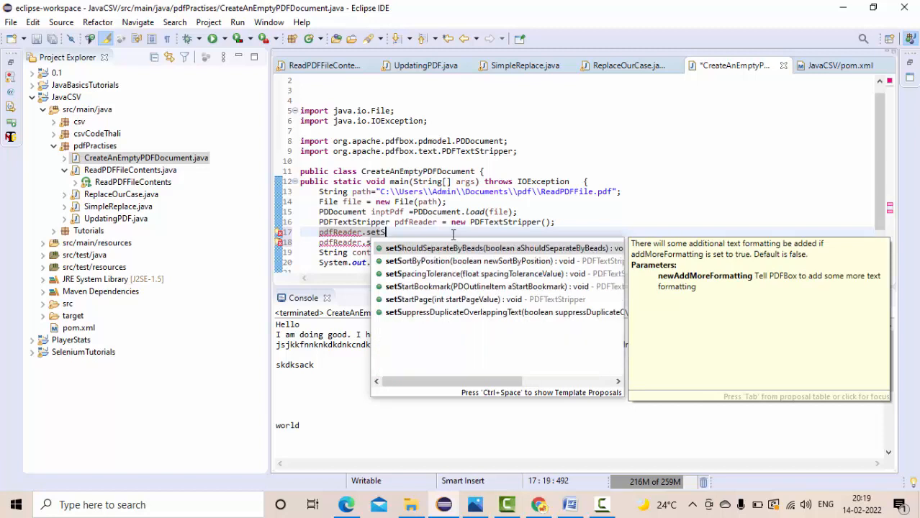
type("tartPage(1);")
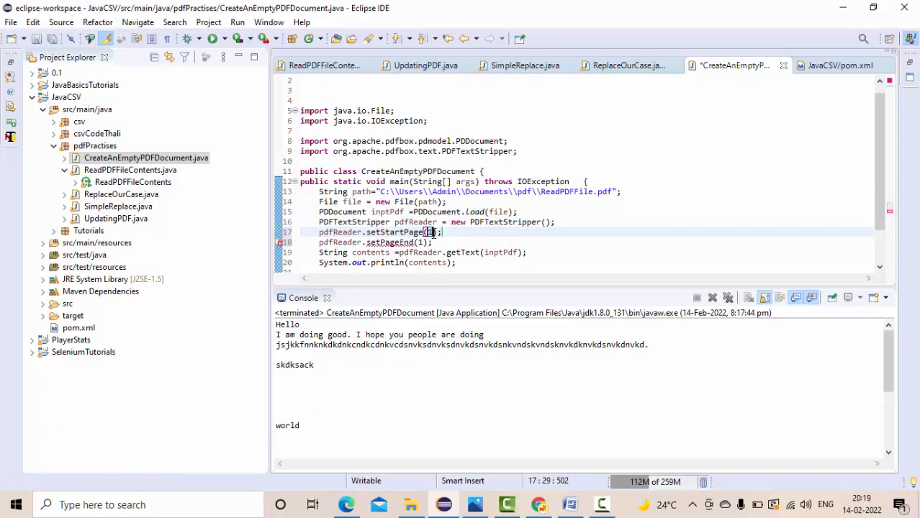
double_click(389, 242)
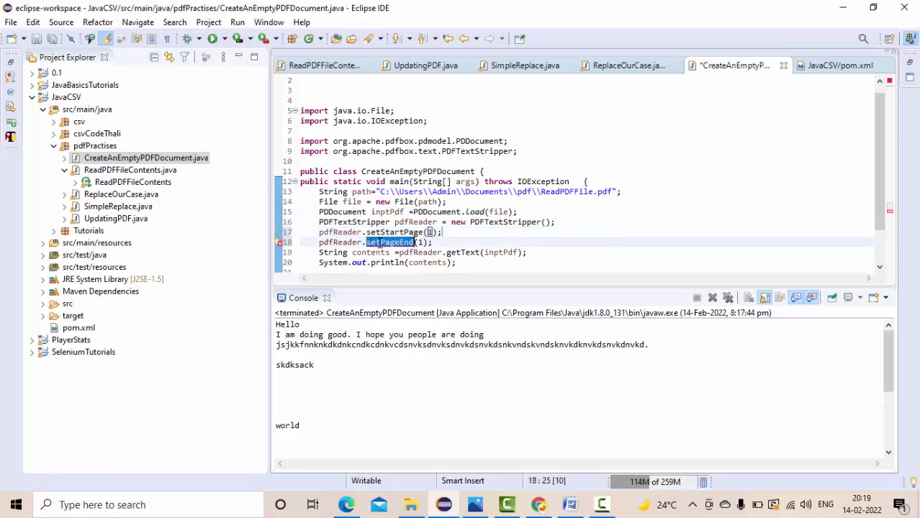
key("Delete")
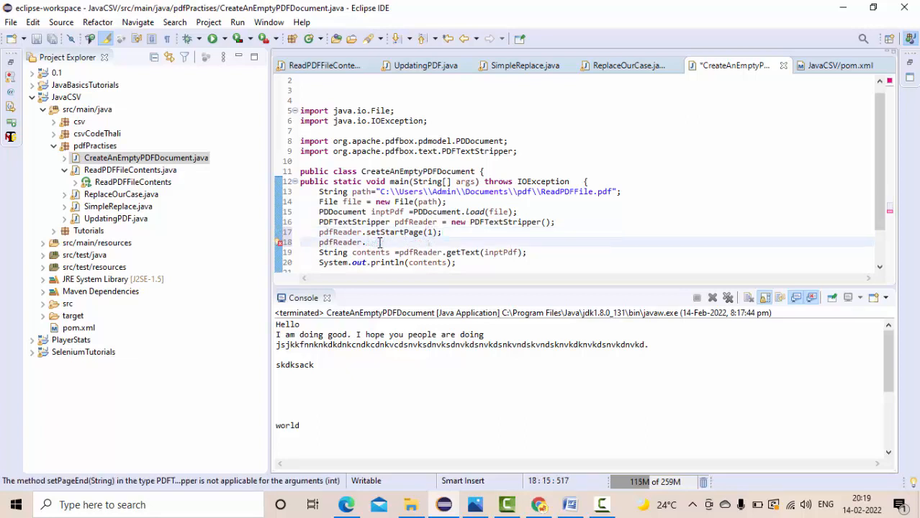
type("s")
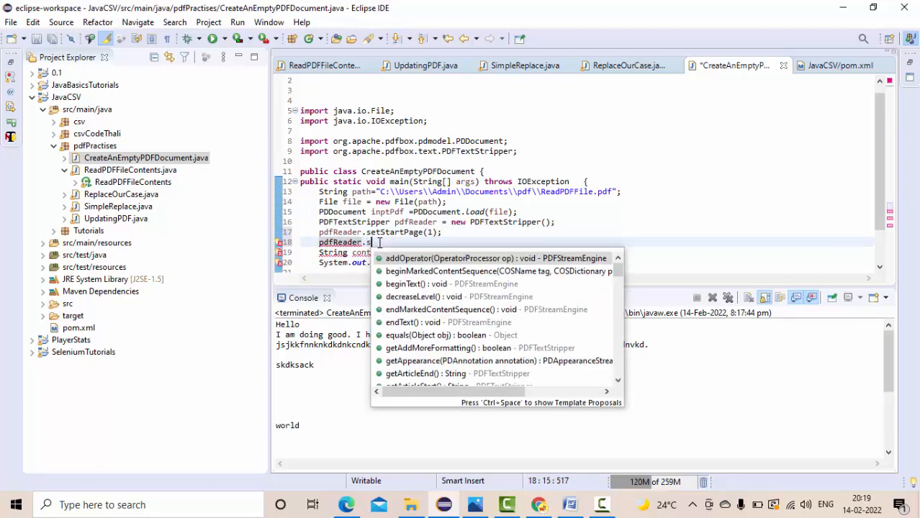
type("et")
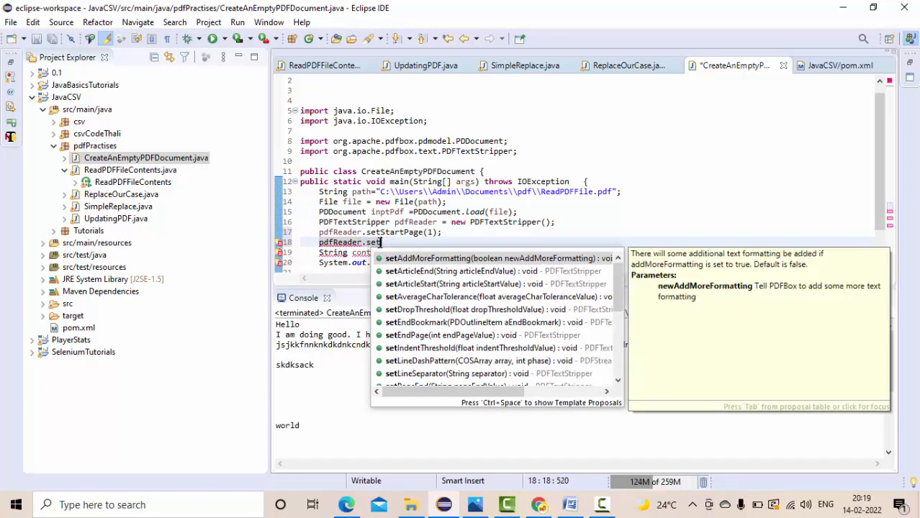
type("EndPage(1);")
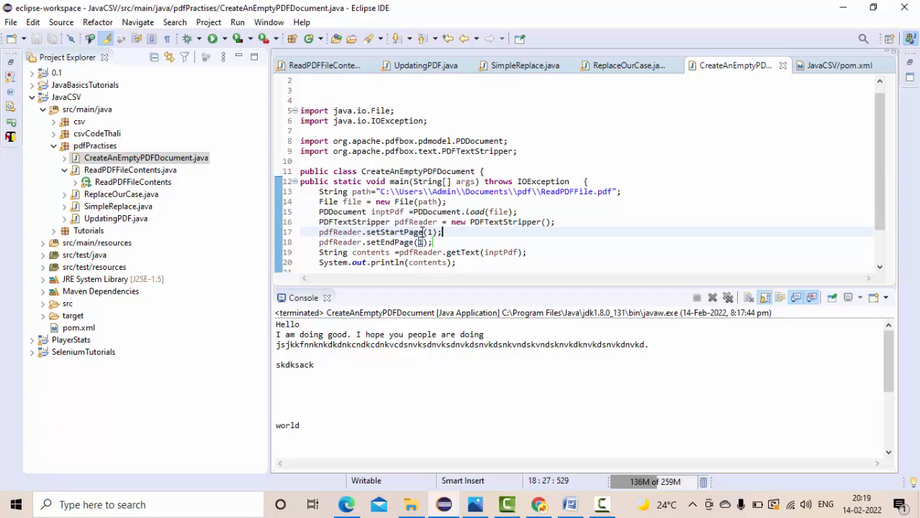
Step: Run as Java Application so only page 1's text prints, and compare with the PDF
right_click(406, 232)
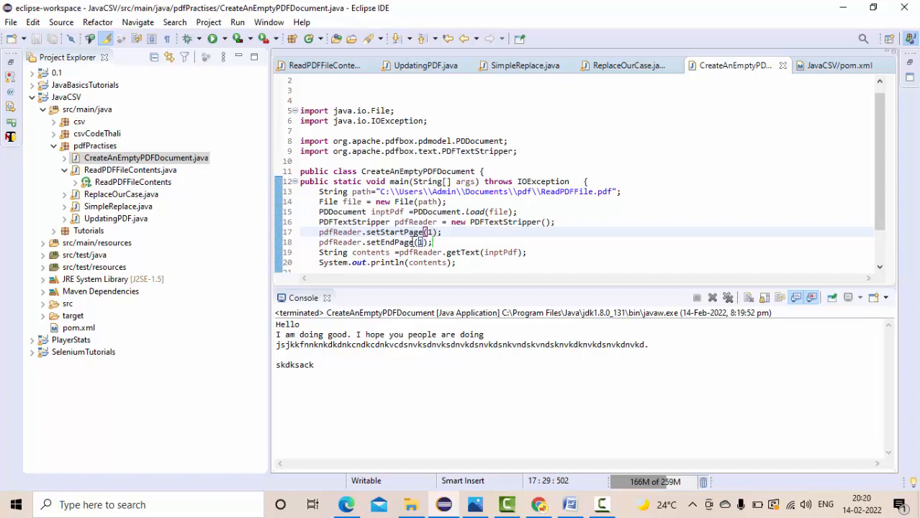
left_click(421, 242)
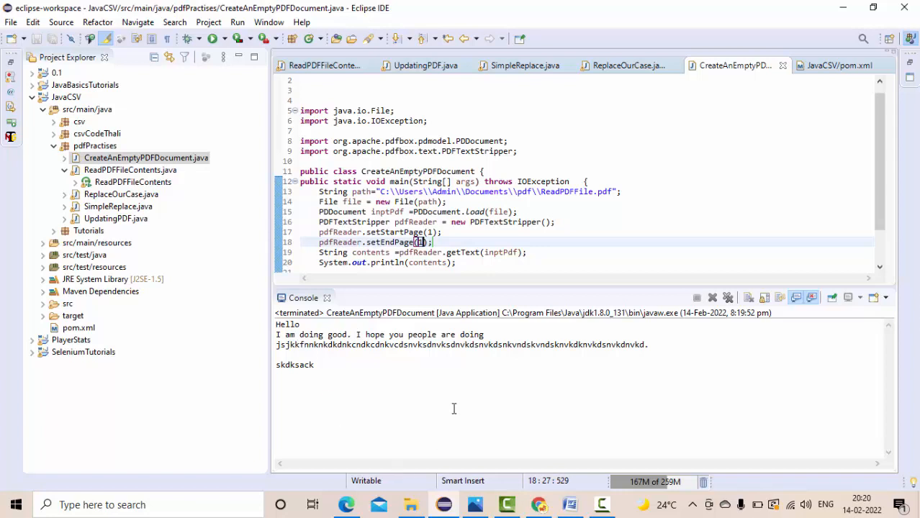
left_click(346, 504)
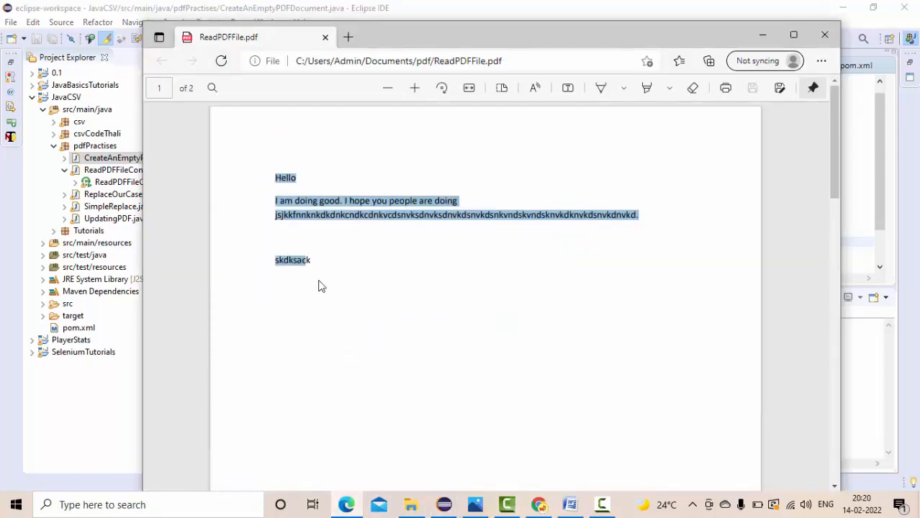
scroll("down", 3)
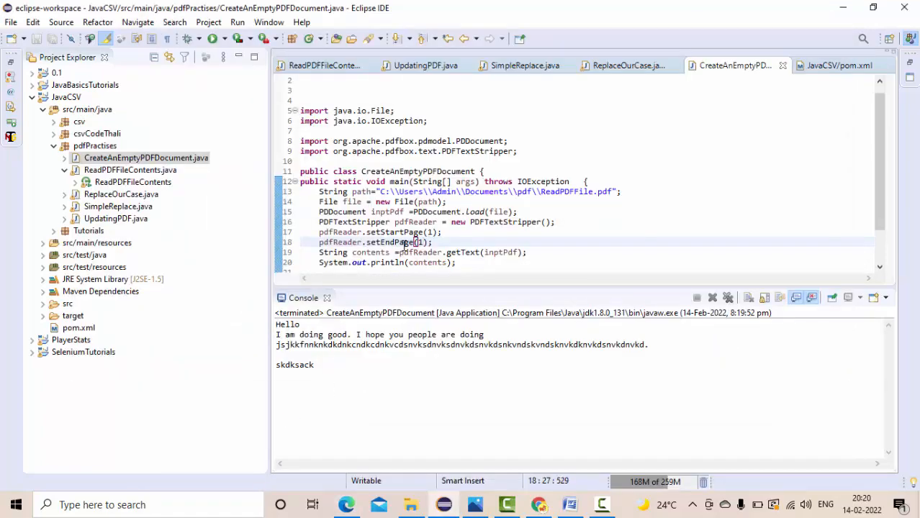
left_click(429, 232)
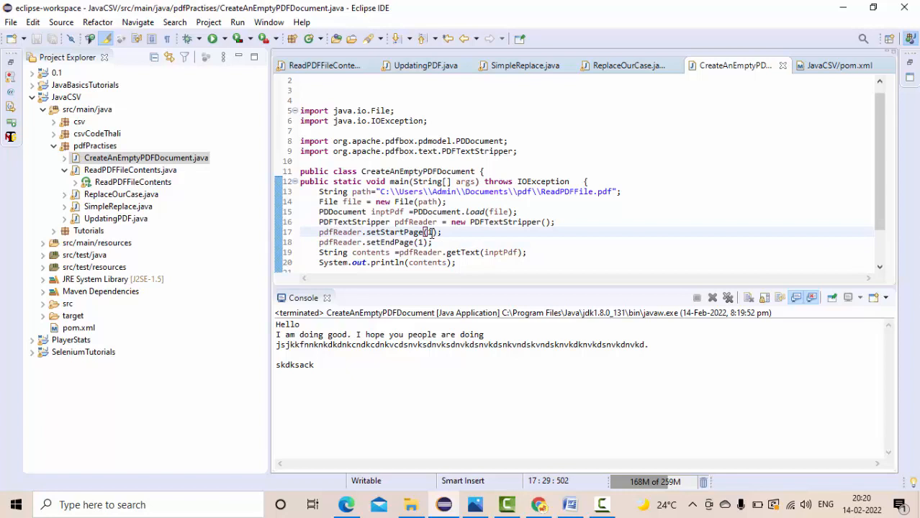
Step: Change both page limits to 2 and rerun so the console prints only world
type("1")
left_click(376, 242)
type("2")
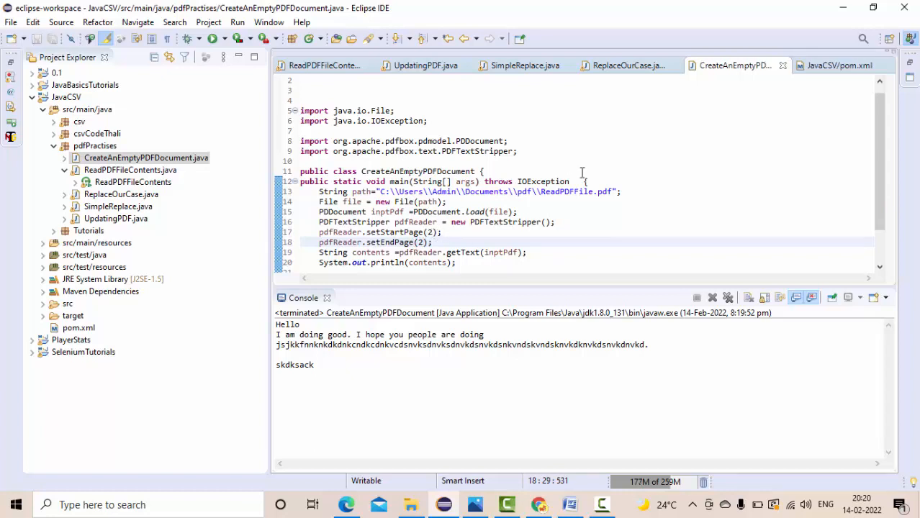
right_click(432, 242)
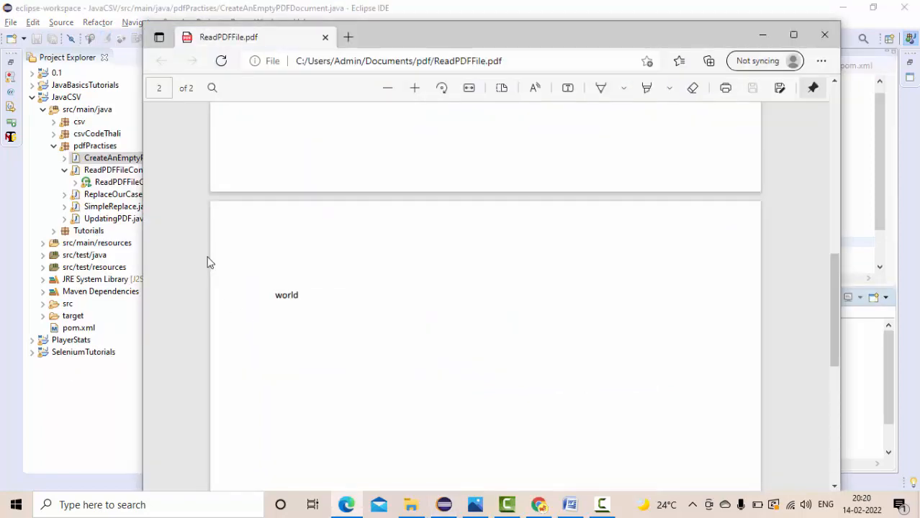
right_click(287, 295)
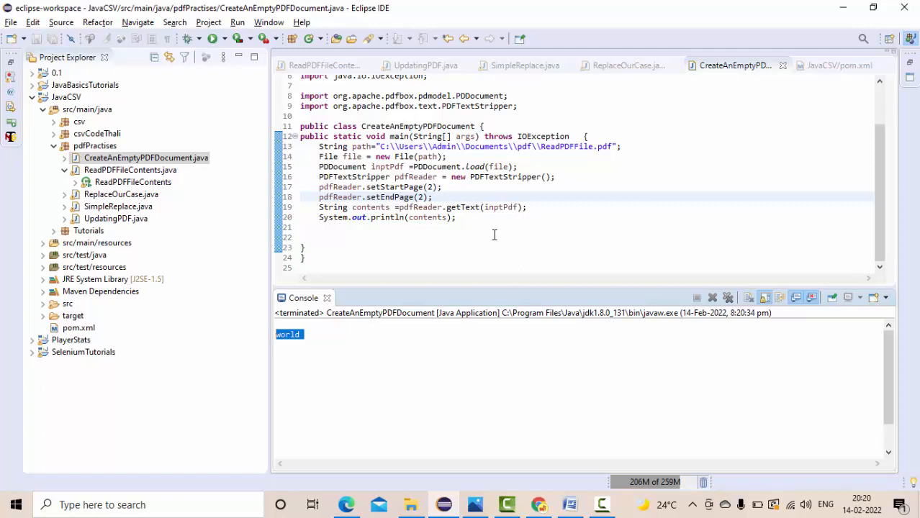
mouse_move(538, 319)
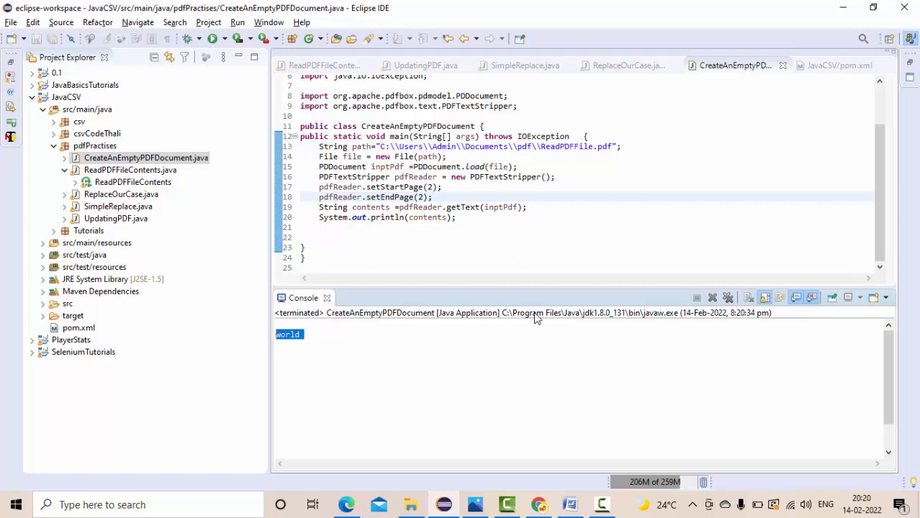